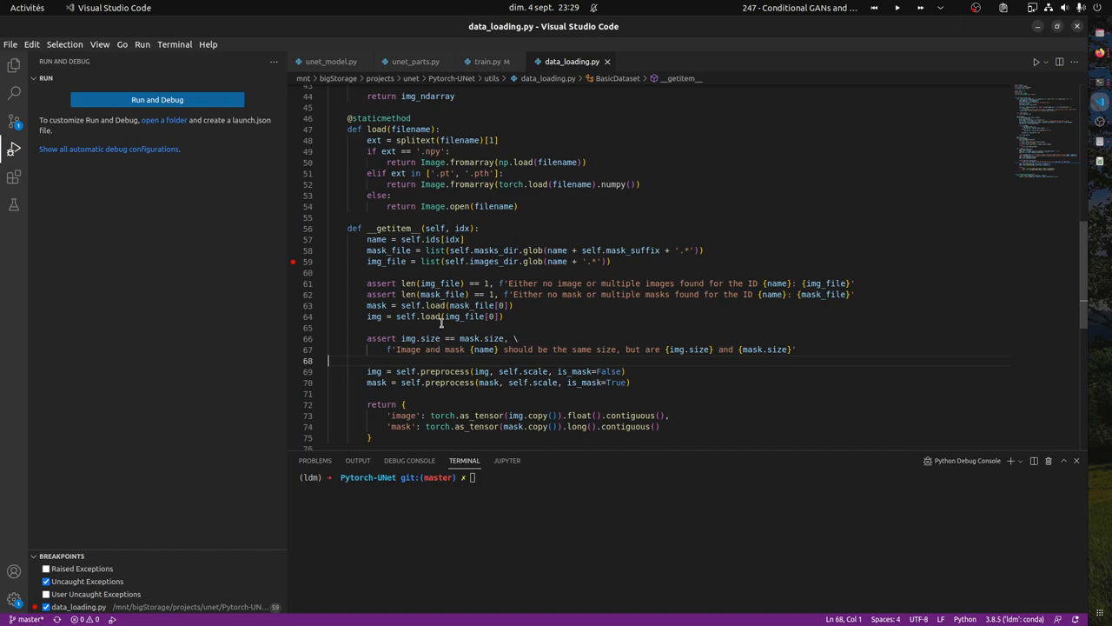
mouse_move(465, 265)
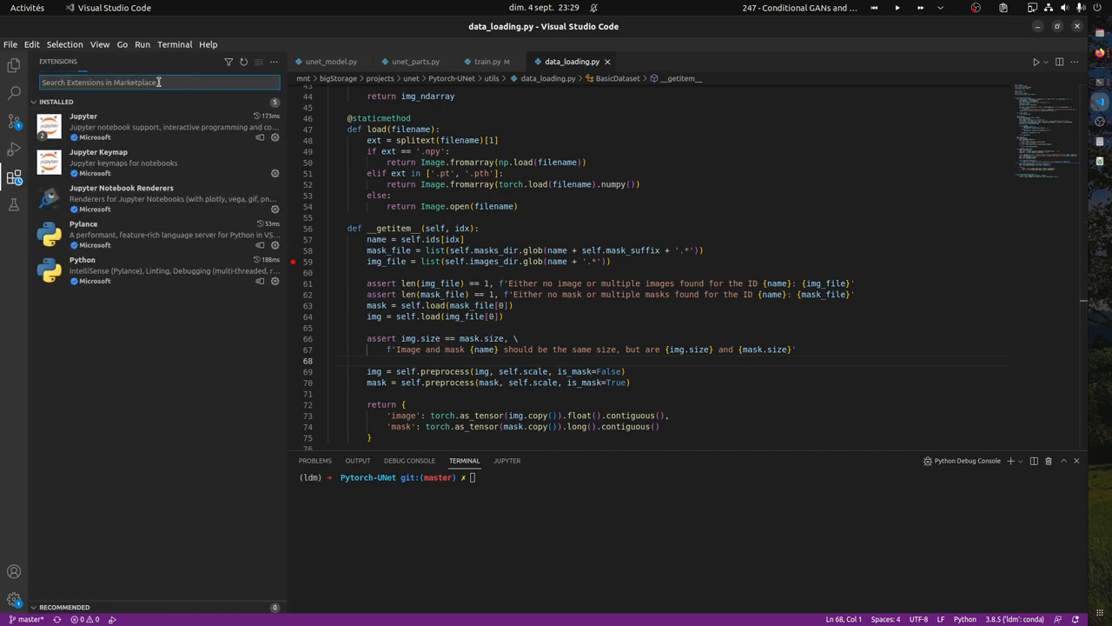
- Search extensions for 'image', install Python Image Preview, and return to data_loading.py
type("image")
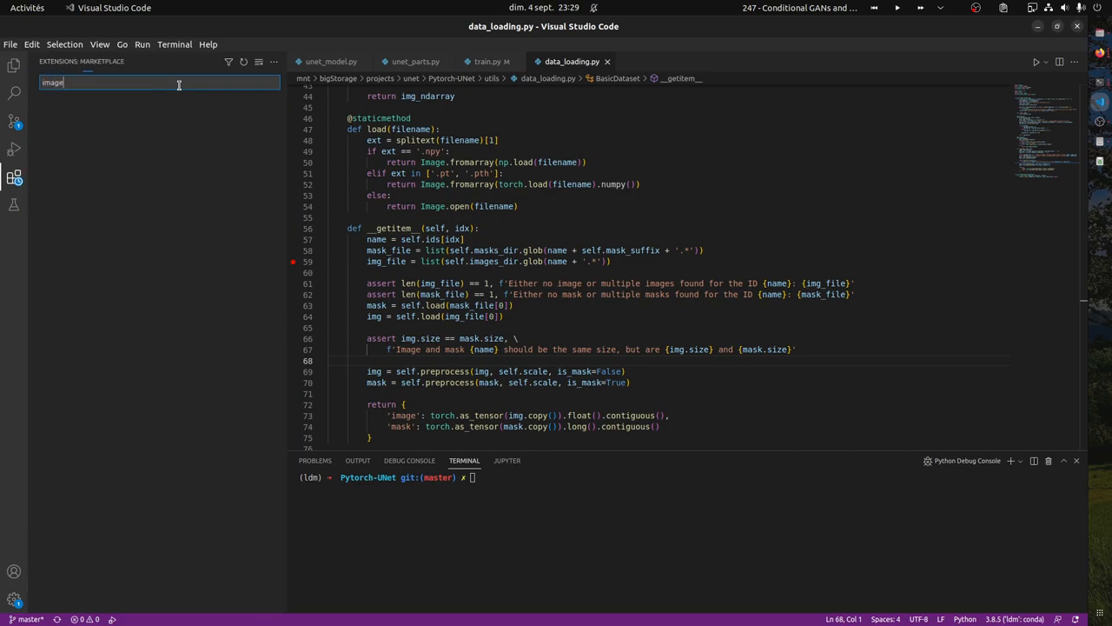
type("image")
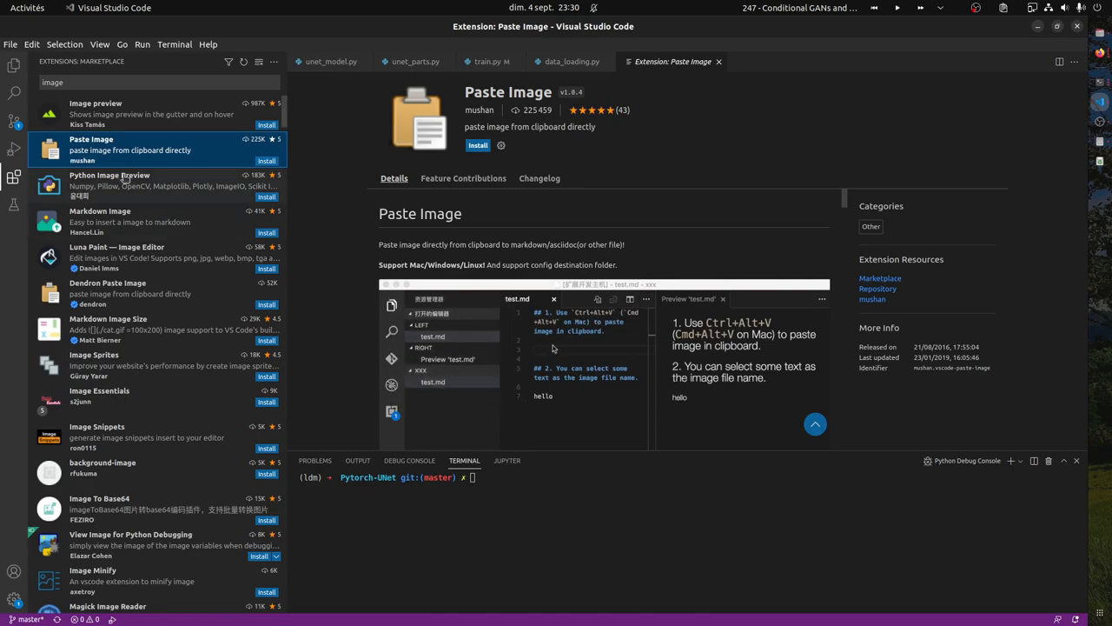
left_click(125, 180)
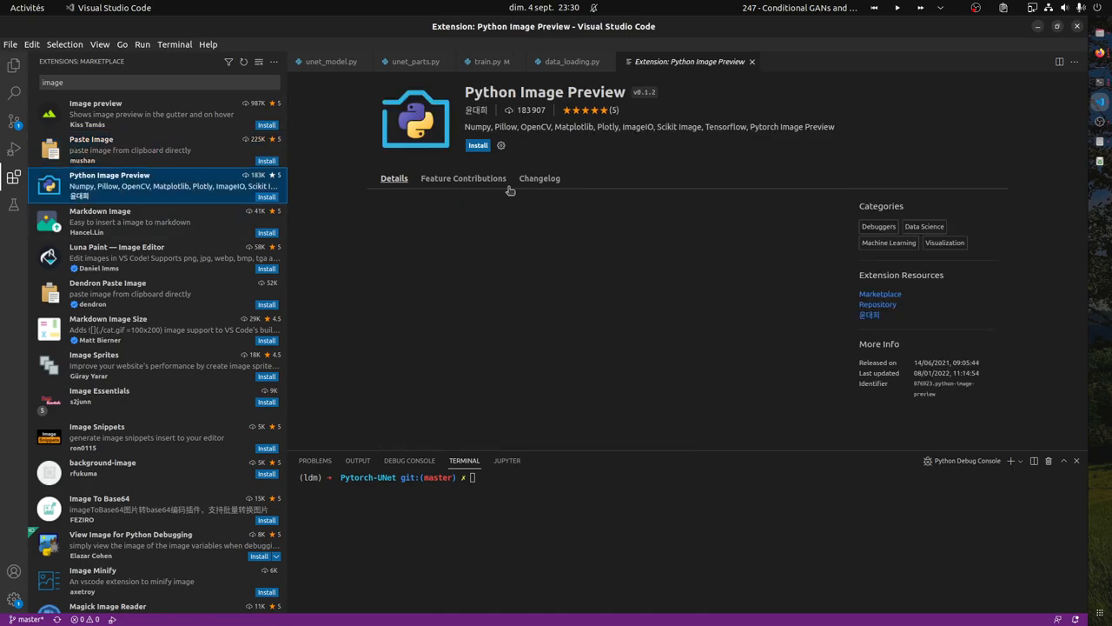
left_click(478, 145)
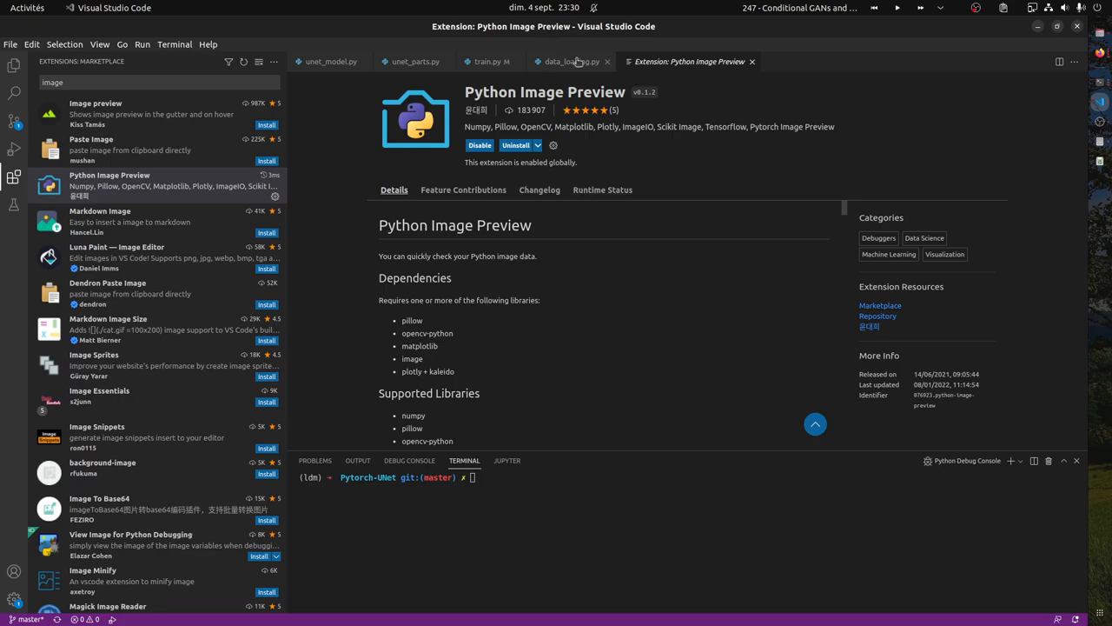
left_click(566, 60)
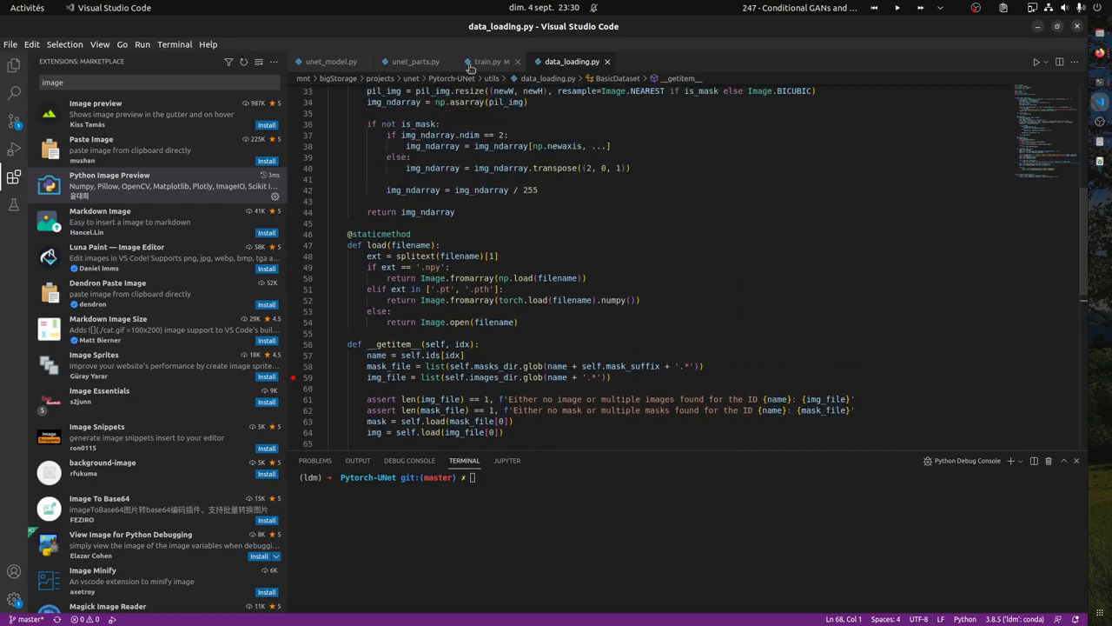
- In train.py, select the images variable and set a breakpoint on the loss line
left_click(484, 60)
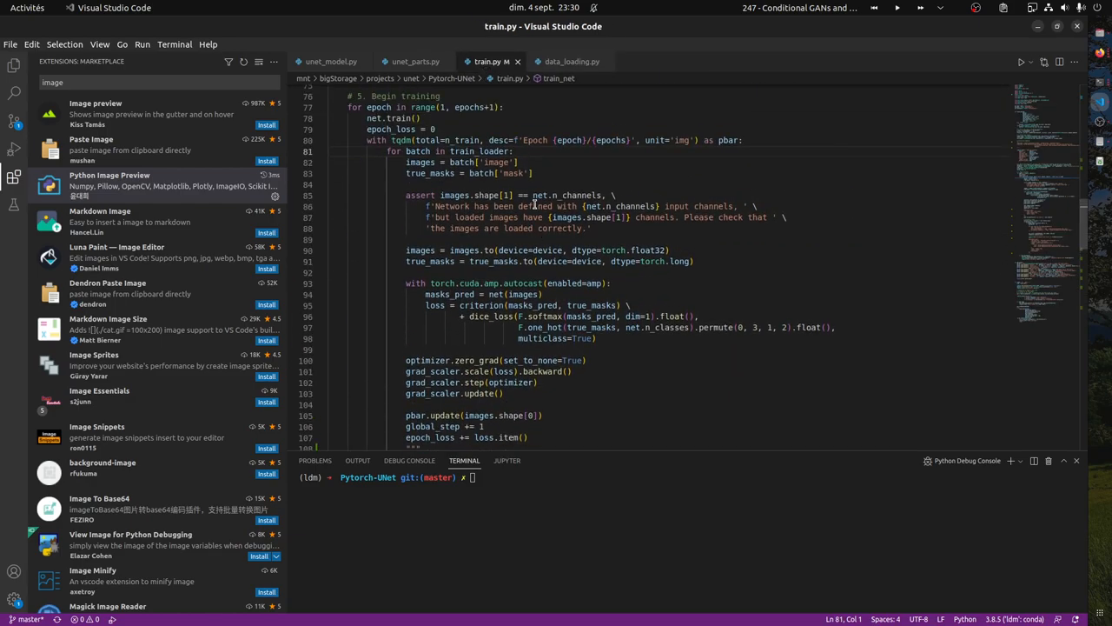
mouse_move(365, 251)
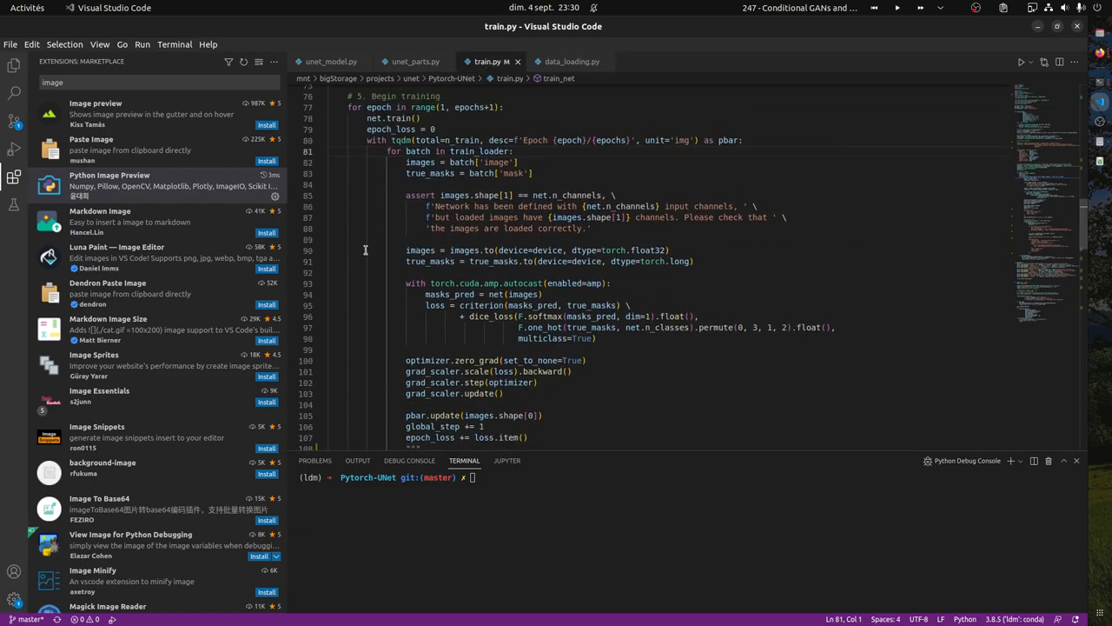
scroll("up", 3)
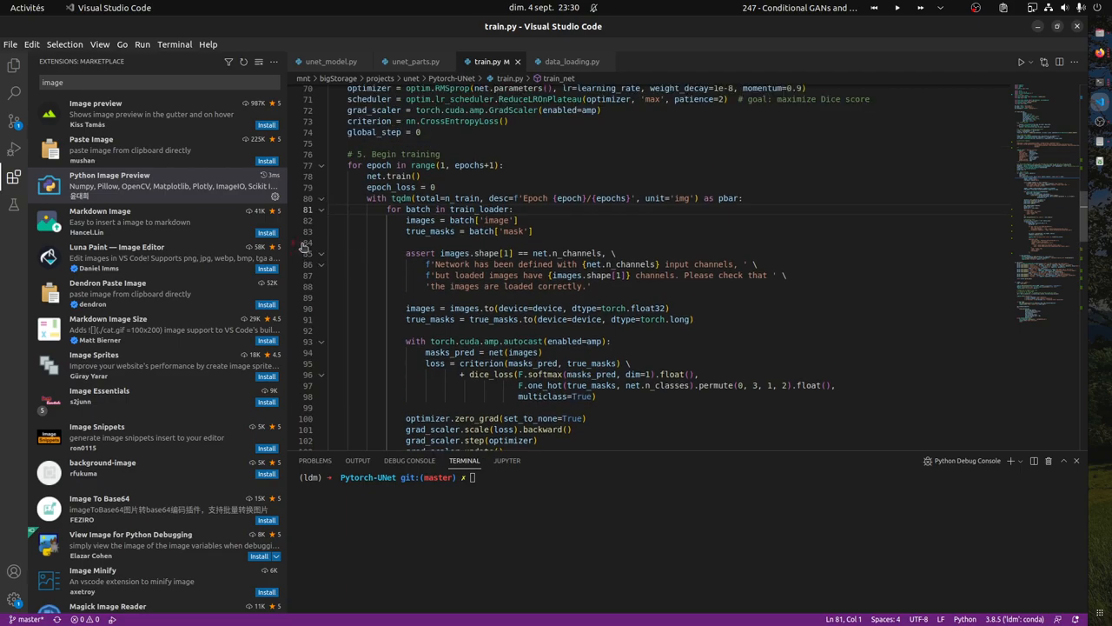
double_click(407, 220)
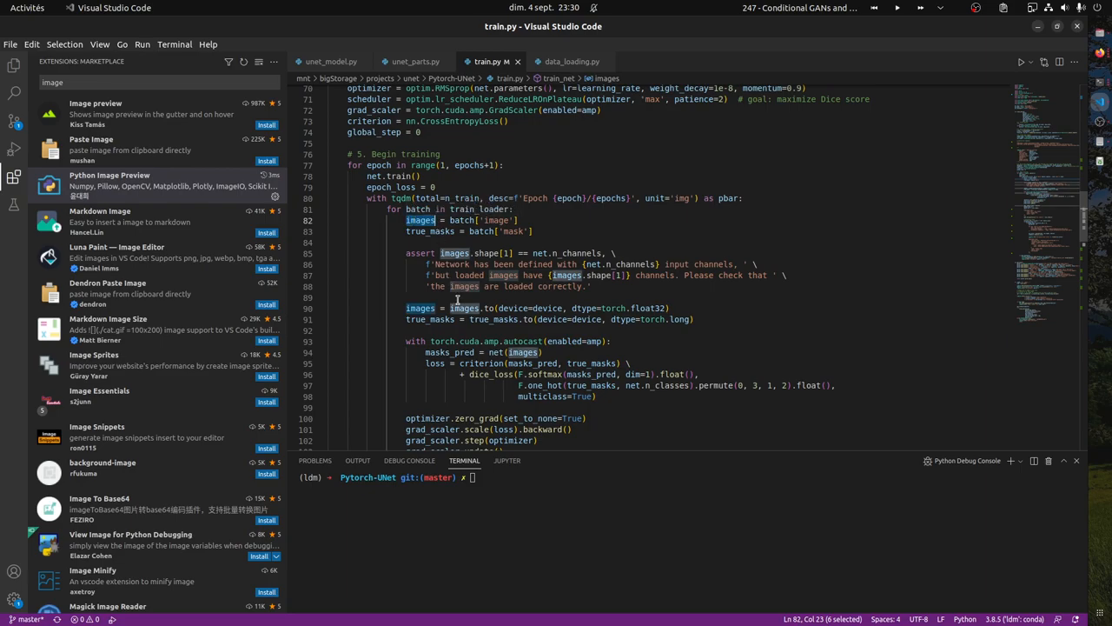
scroll("down", 3)
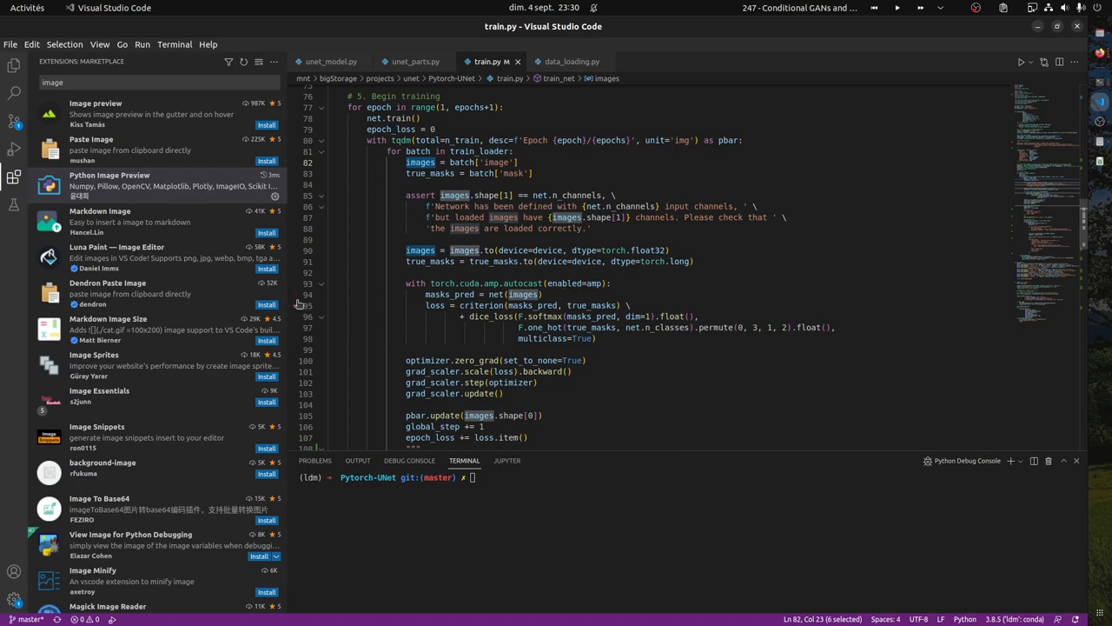
left_click(504, 152)
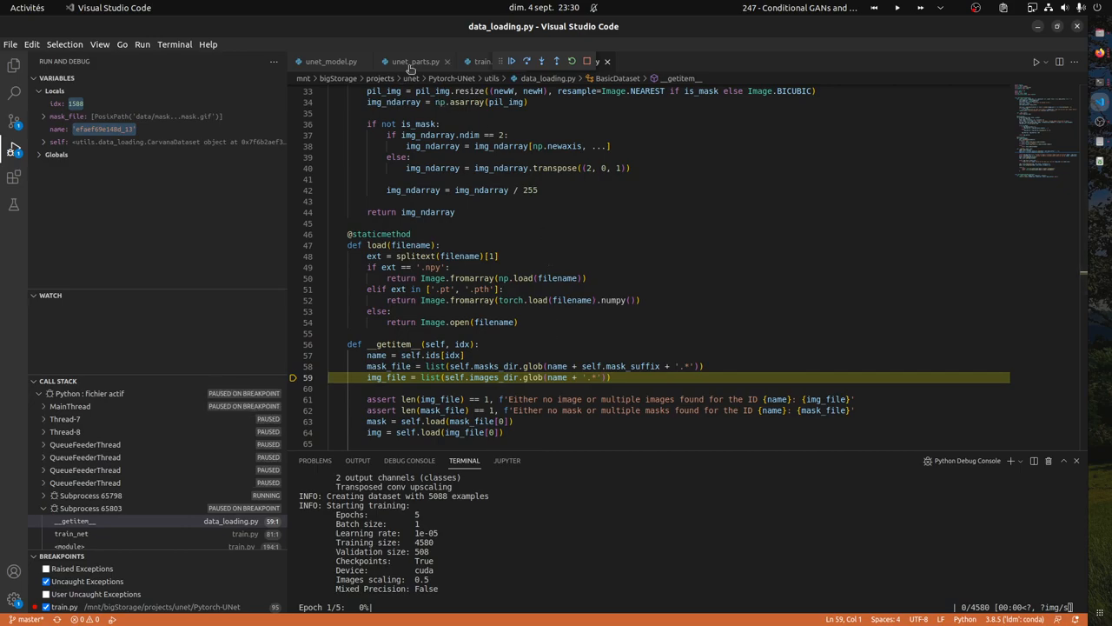
mouse_move(411, 61)
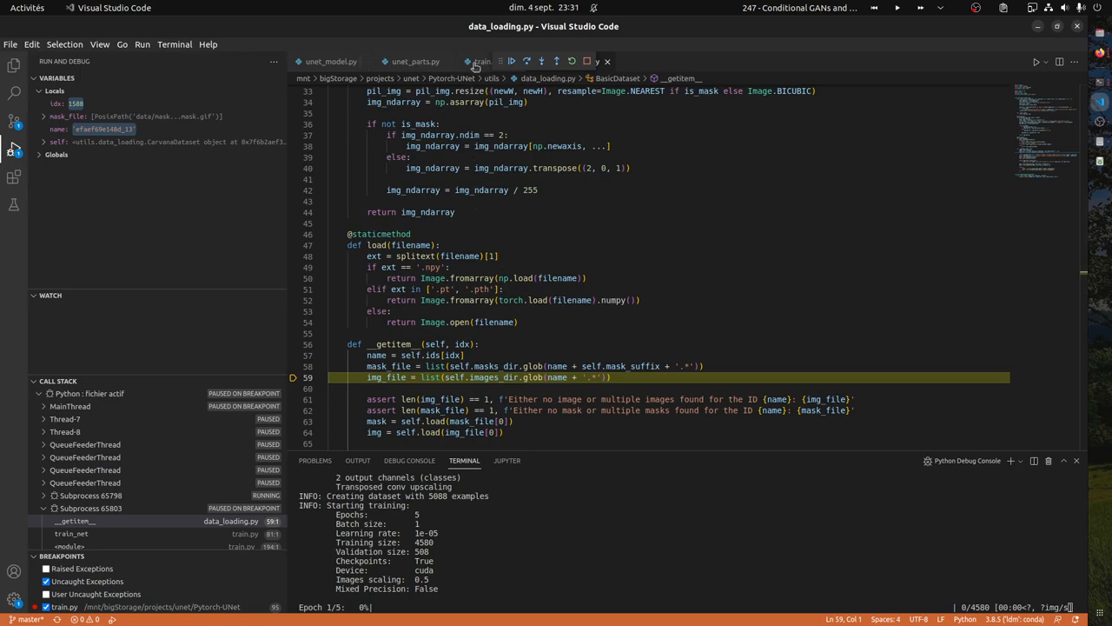
- Continue debugging to the breakpoint, pause, and select images to inspect its tensor
left_click(480, 60)
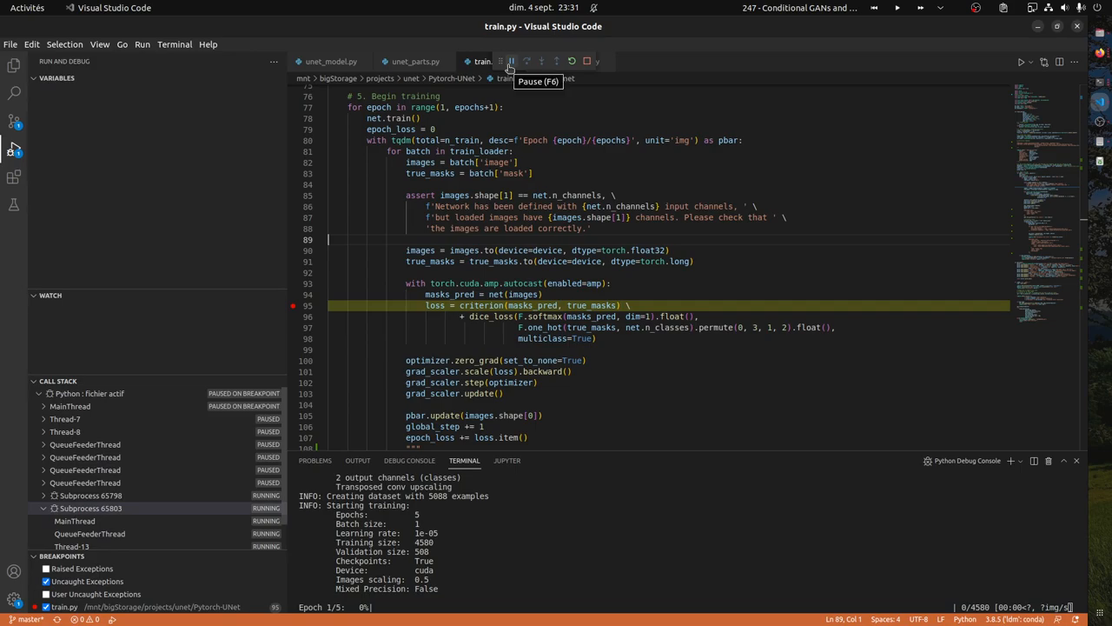
left_click(506, 61)
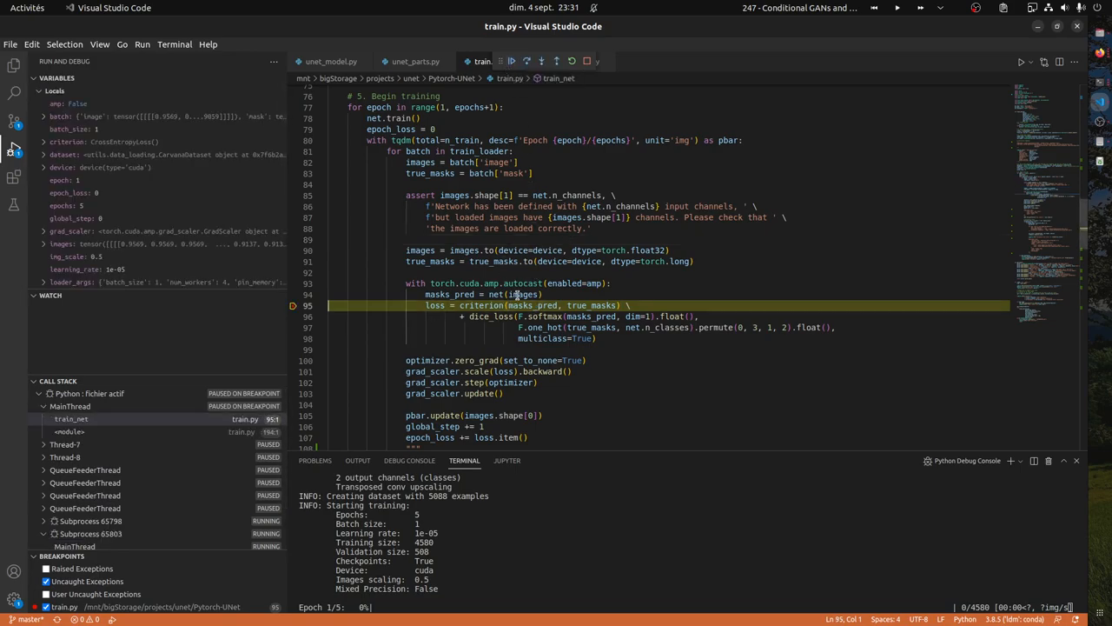
double_click(524, 294)
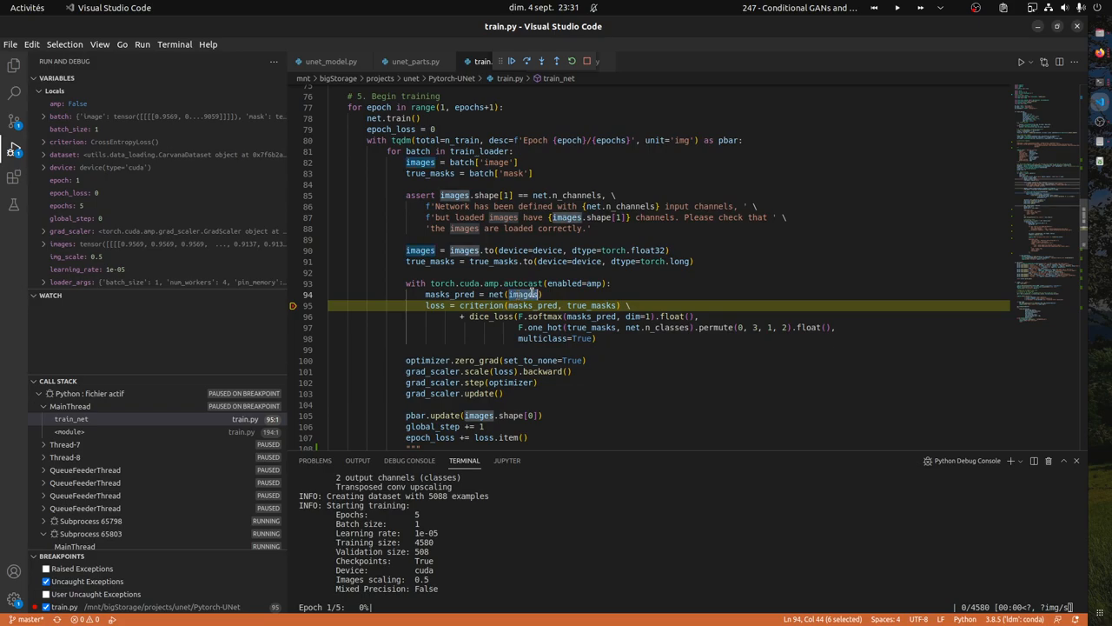
mouse_move(522, 294)
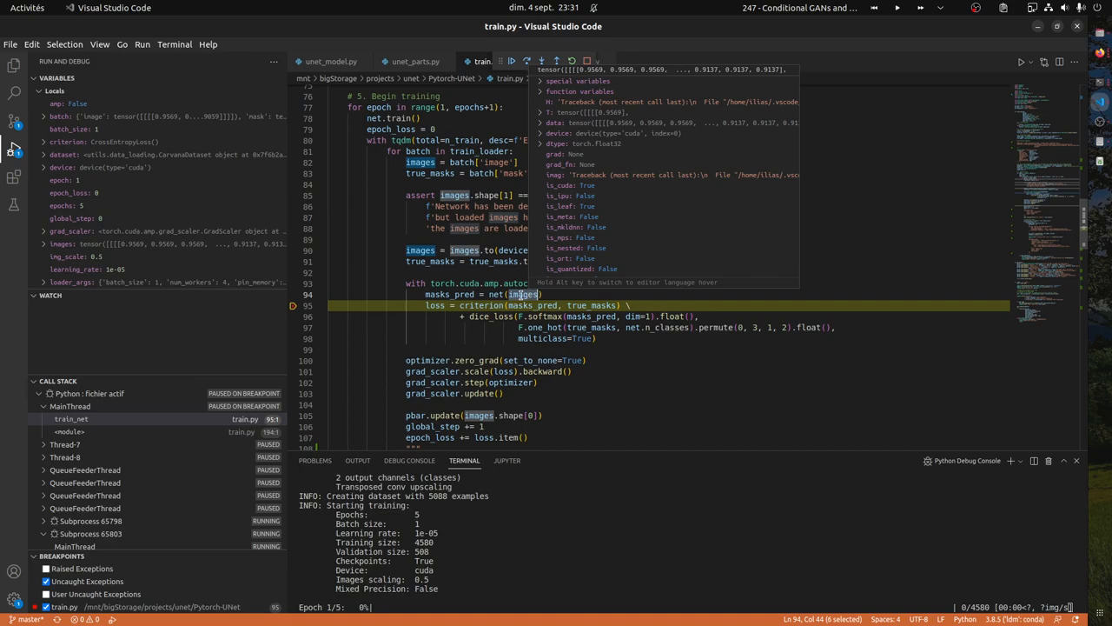
mouse_move(562, 78)
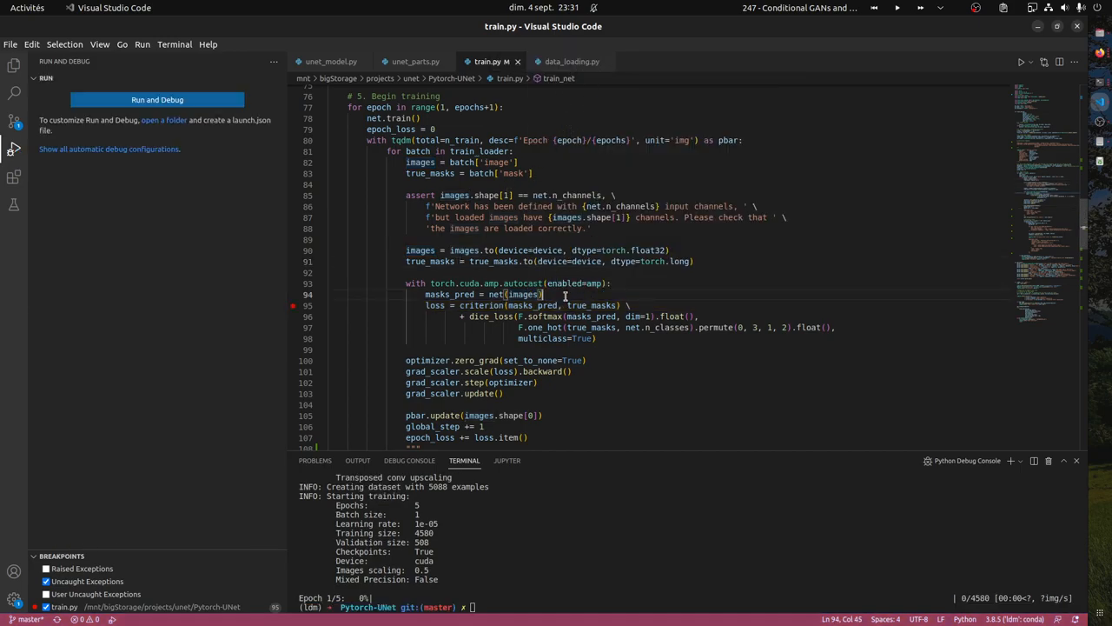
- Type tmp_img = images[0] on a new line after the prediction line
type("tmp_img =")
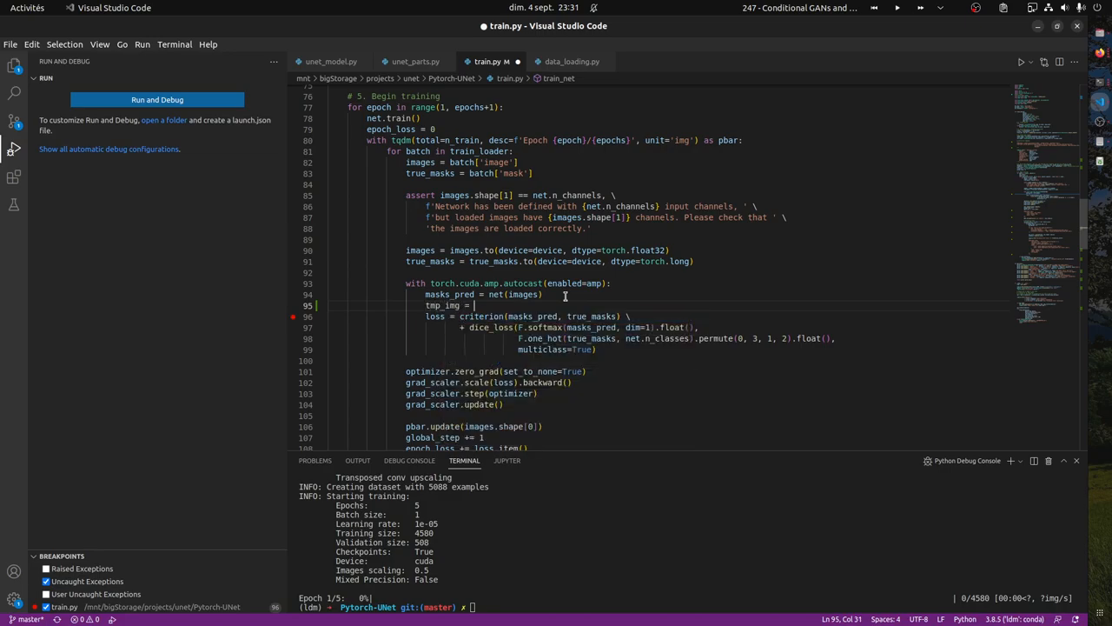
type("images[0")
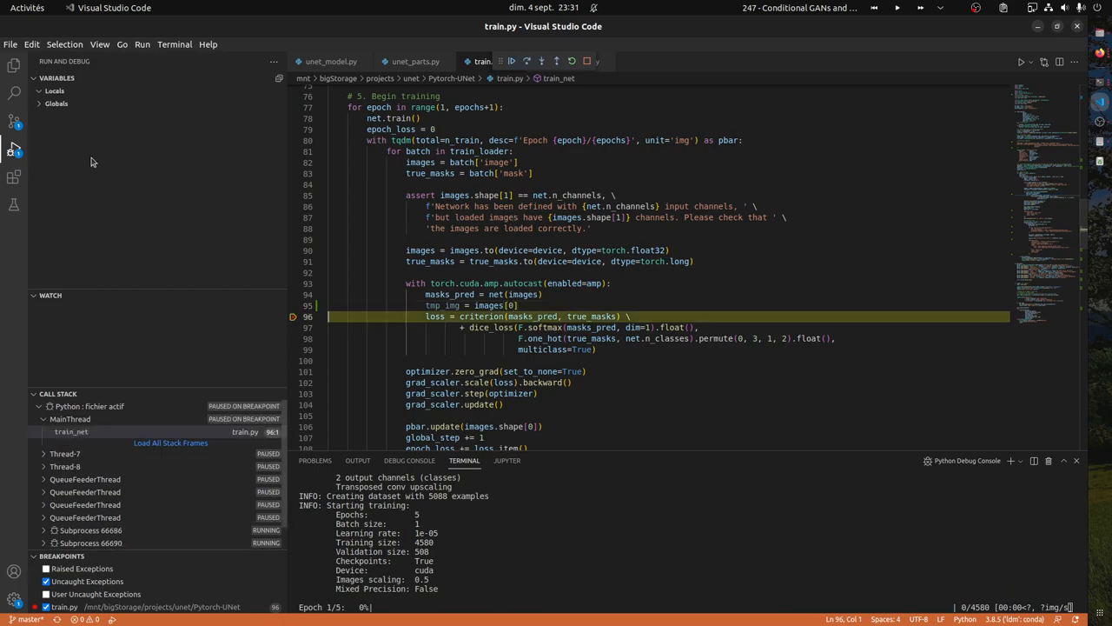
- Review the Python Image Preview extension page, close it, and scroll through train.py
left_click(12, 177)
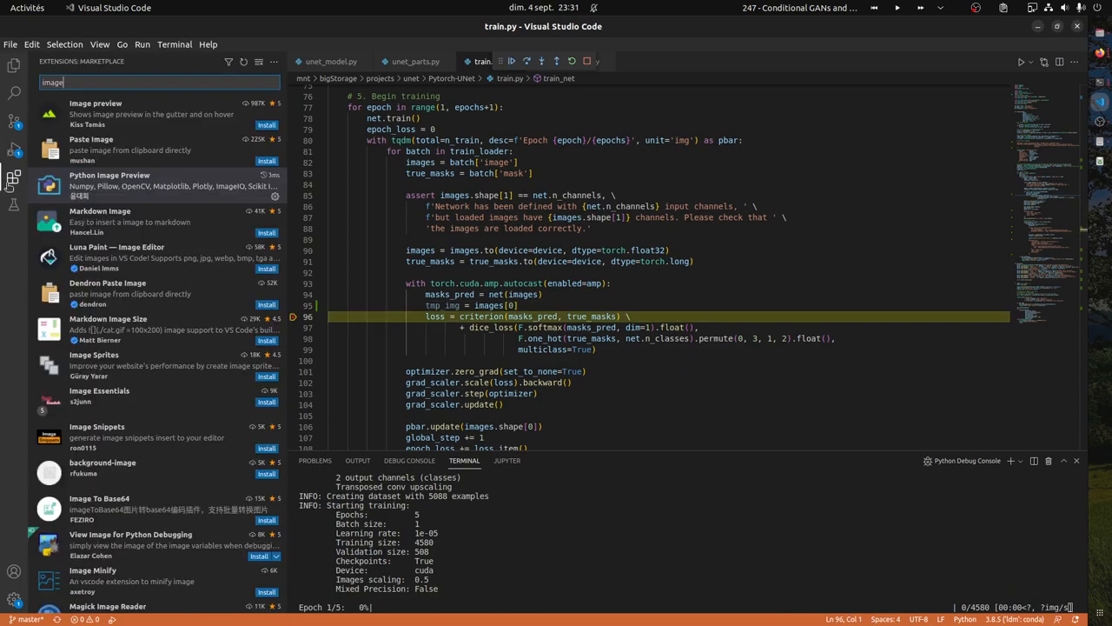
left_click(130, 180)
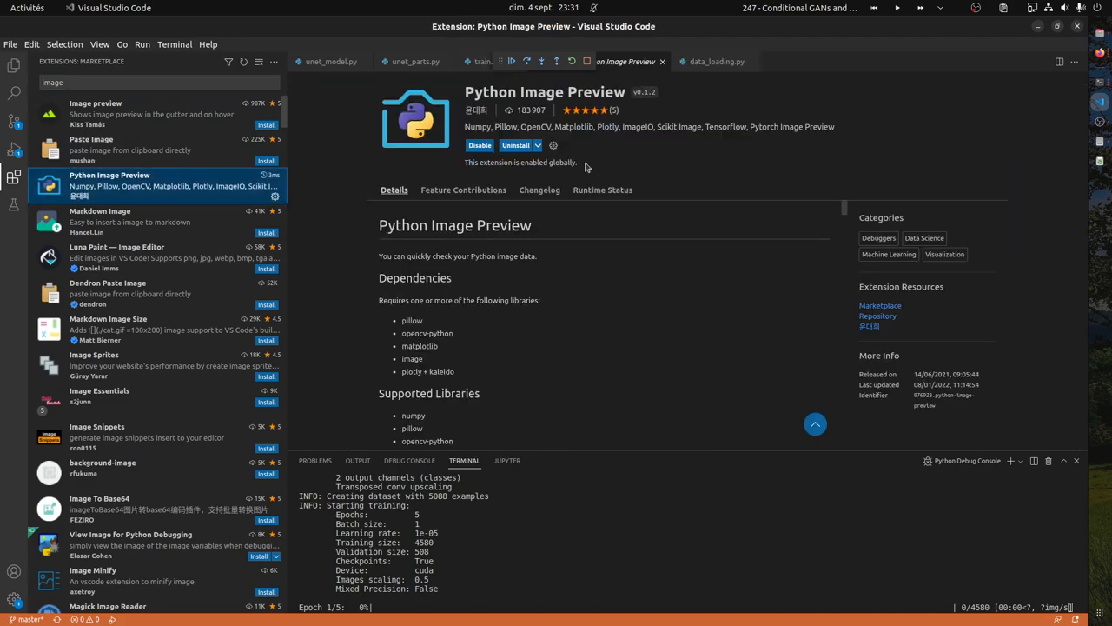
mouse_move(563, 145)
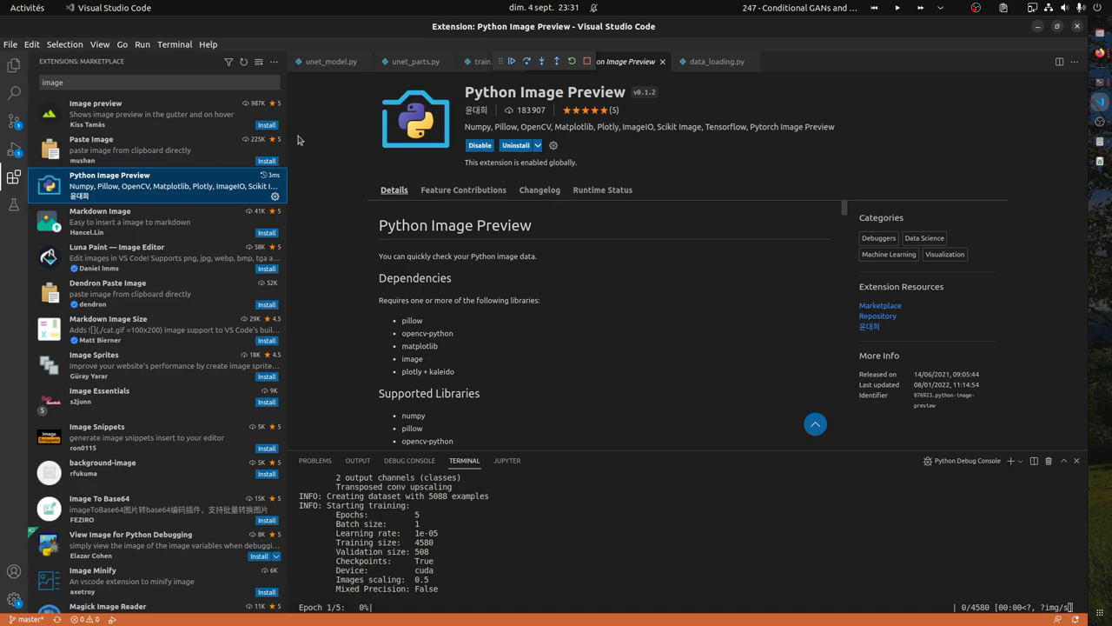
scroll("down", 3)
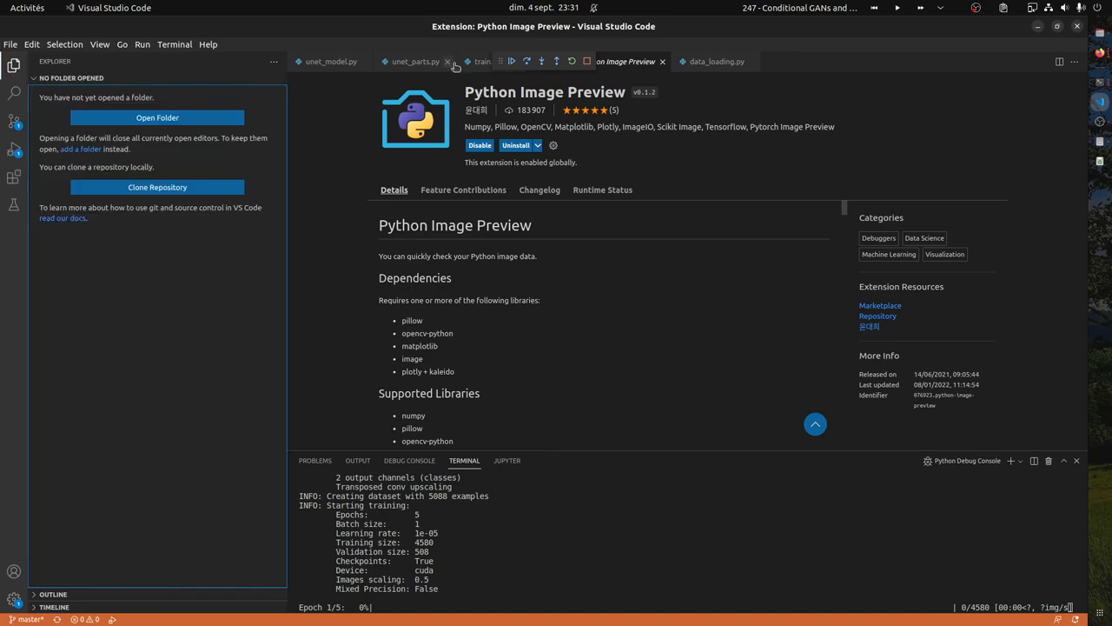
left_click(480, 61)
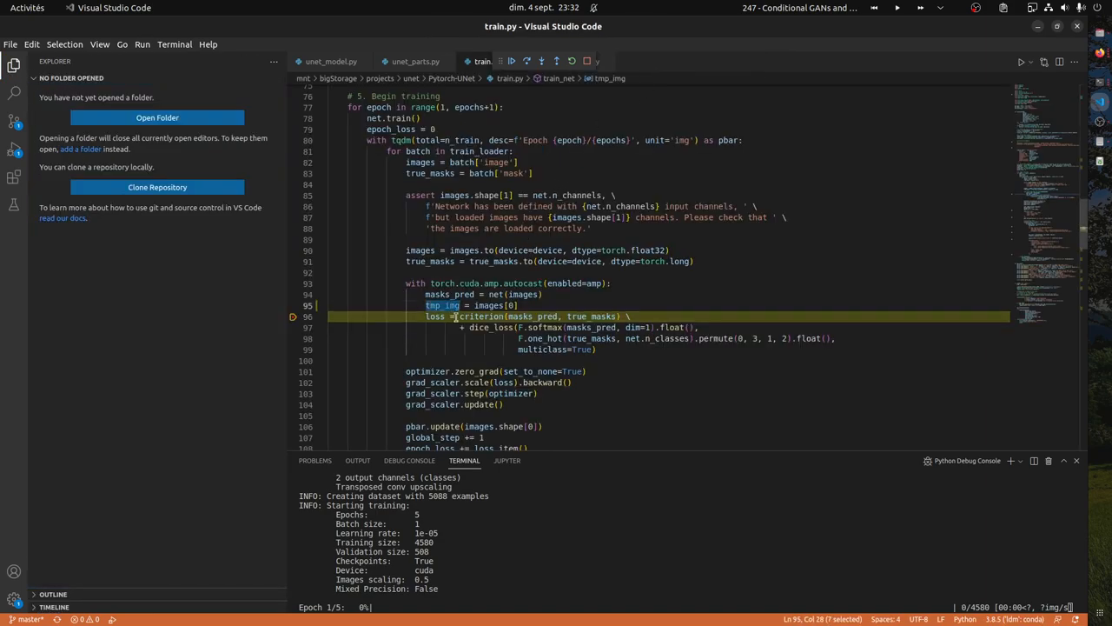
mouse_move(443, 305)
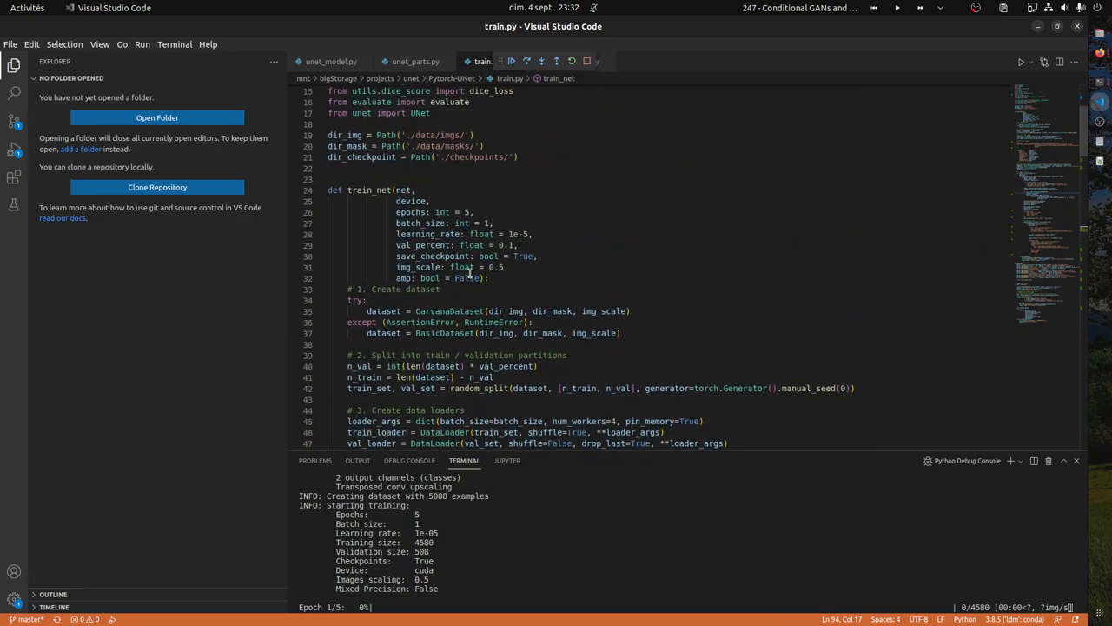
scroll("down", 3)
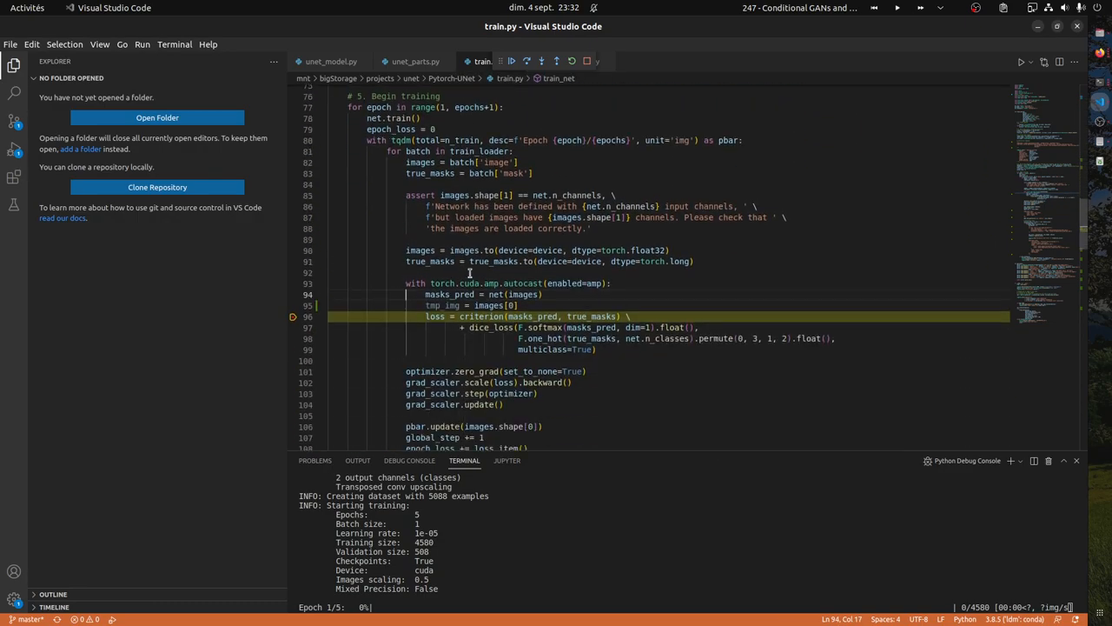
scroll("down", 3)
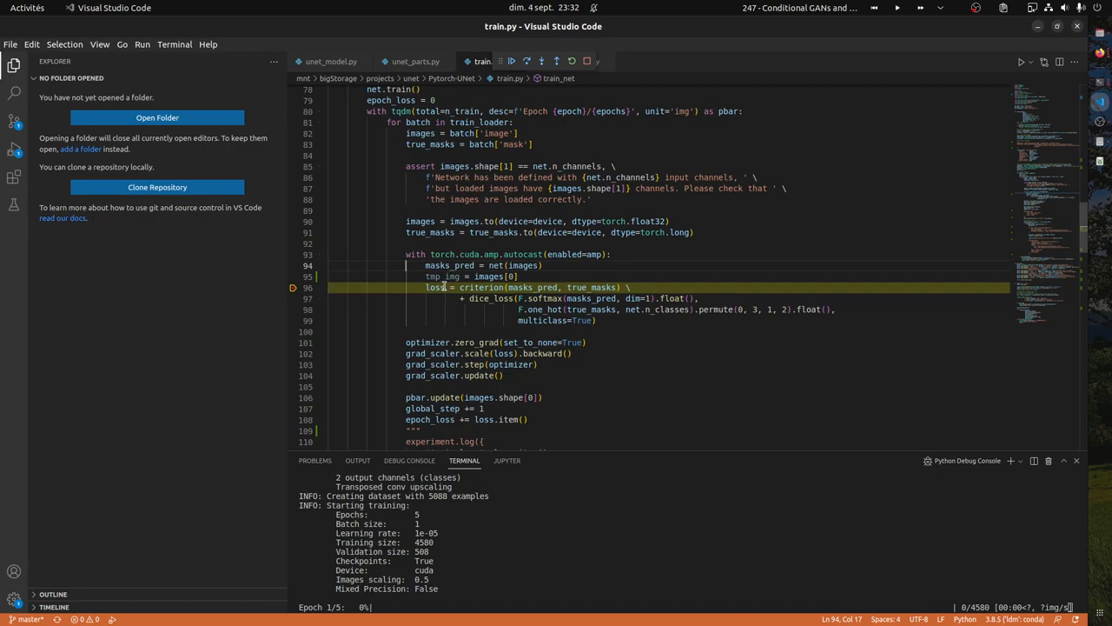
mouse_move(443, 276)
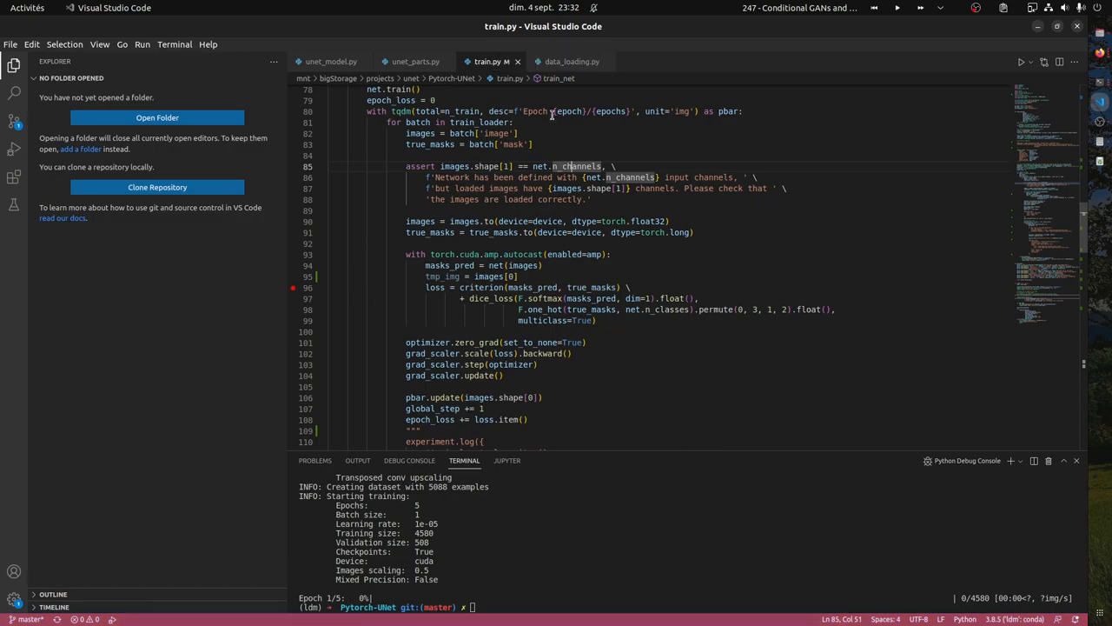
- In data_loading.py, set a breakpoint on the image-loading line 64
left_click(572, 60)
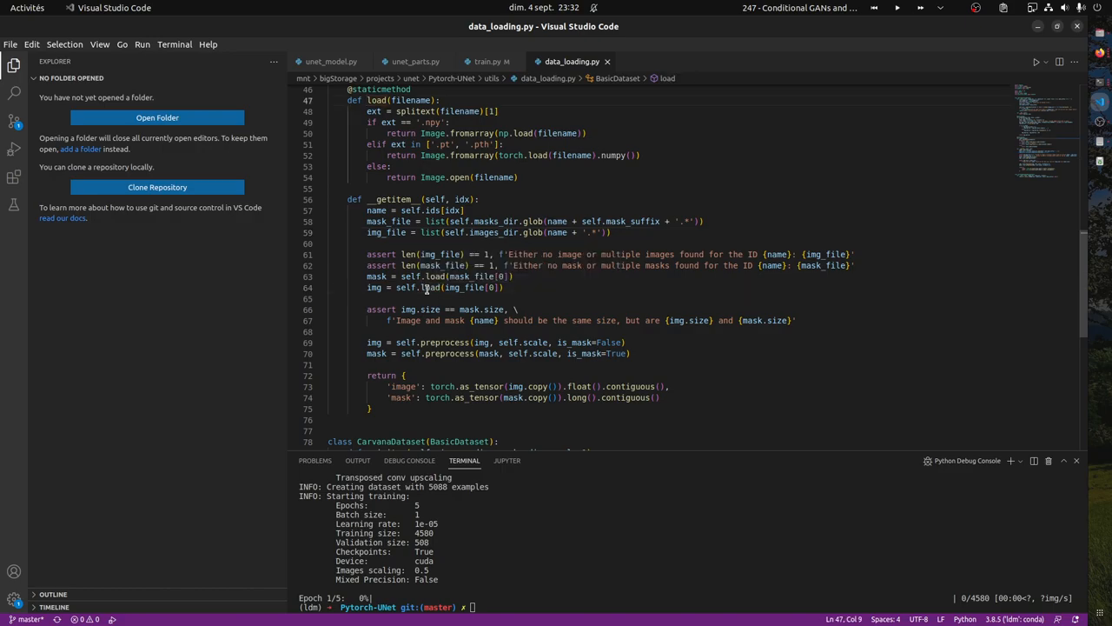
mouse_move(428, 287)
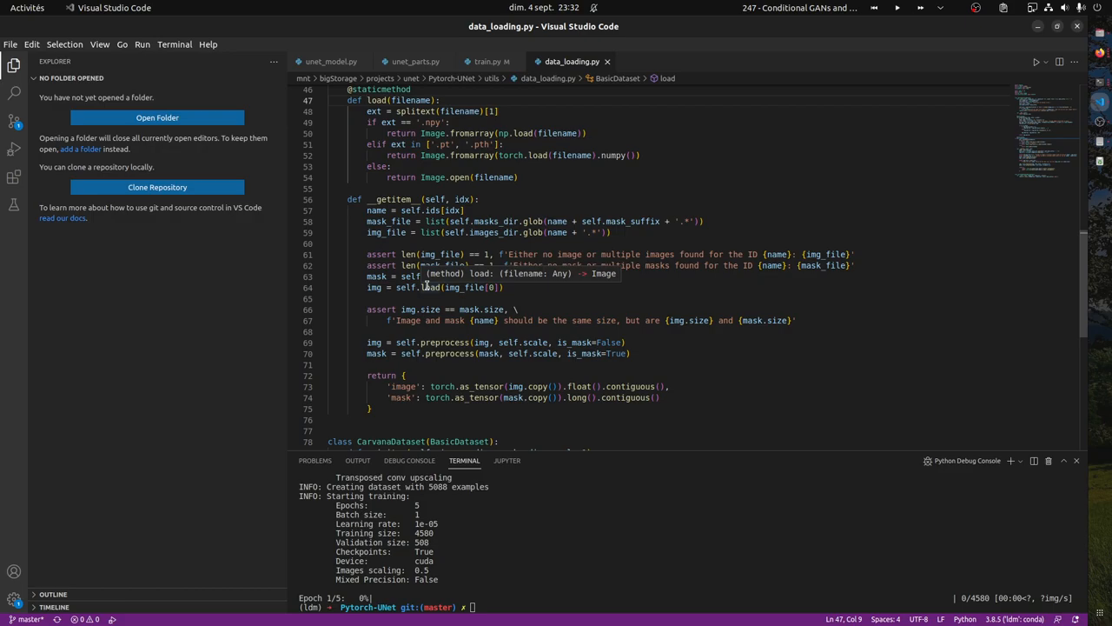
mouse_move(534, 283)
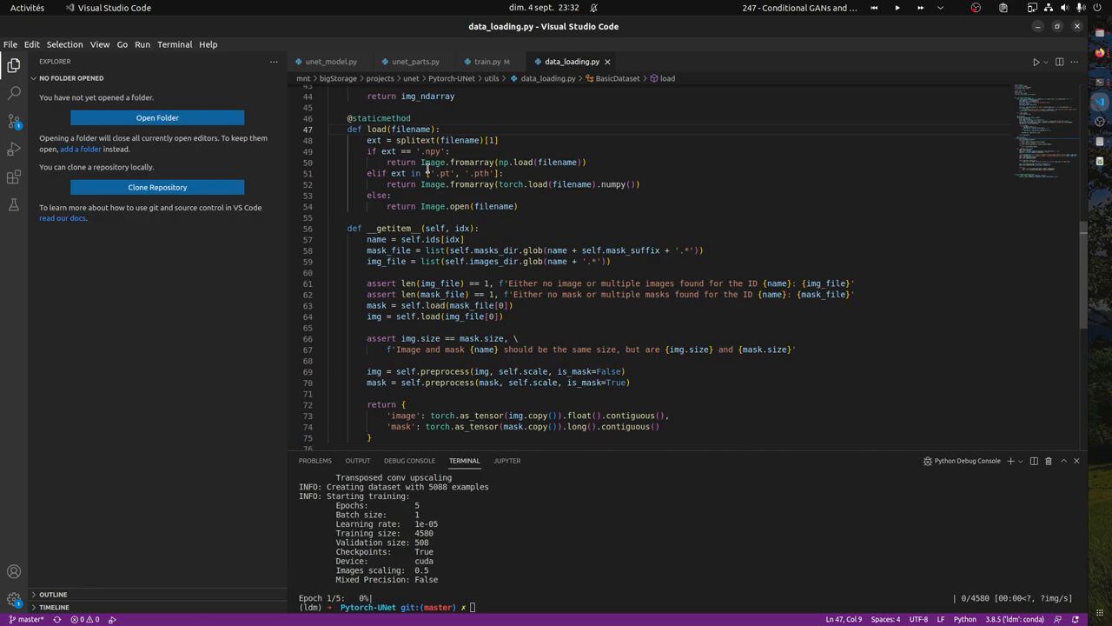
left_click(526, 161)
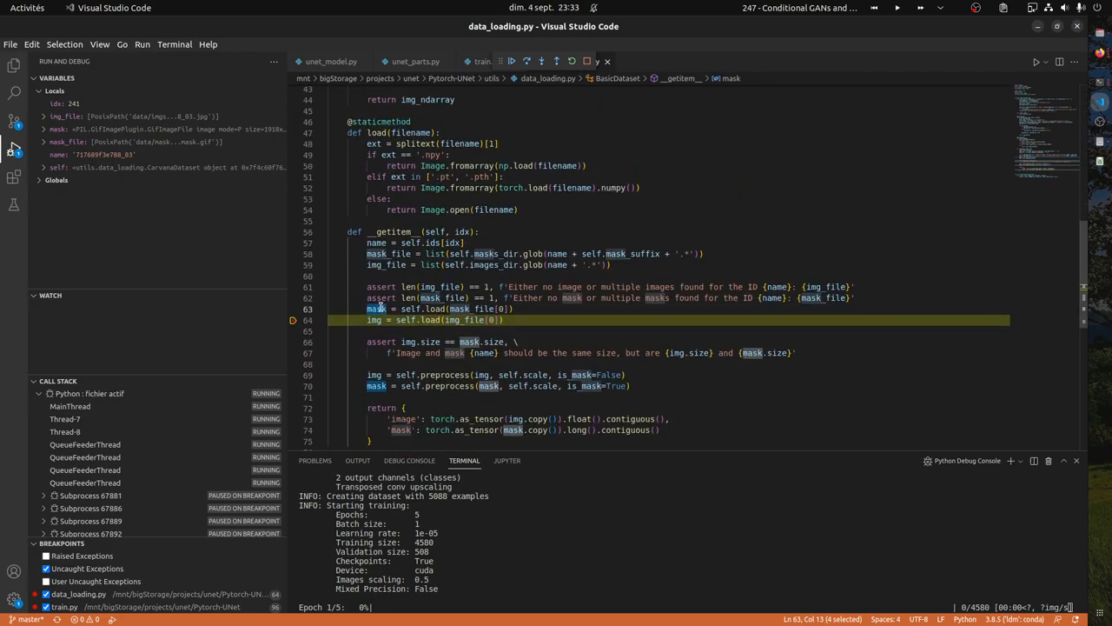
mouse_move(377, 309)
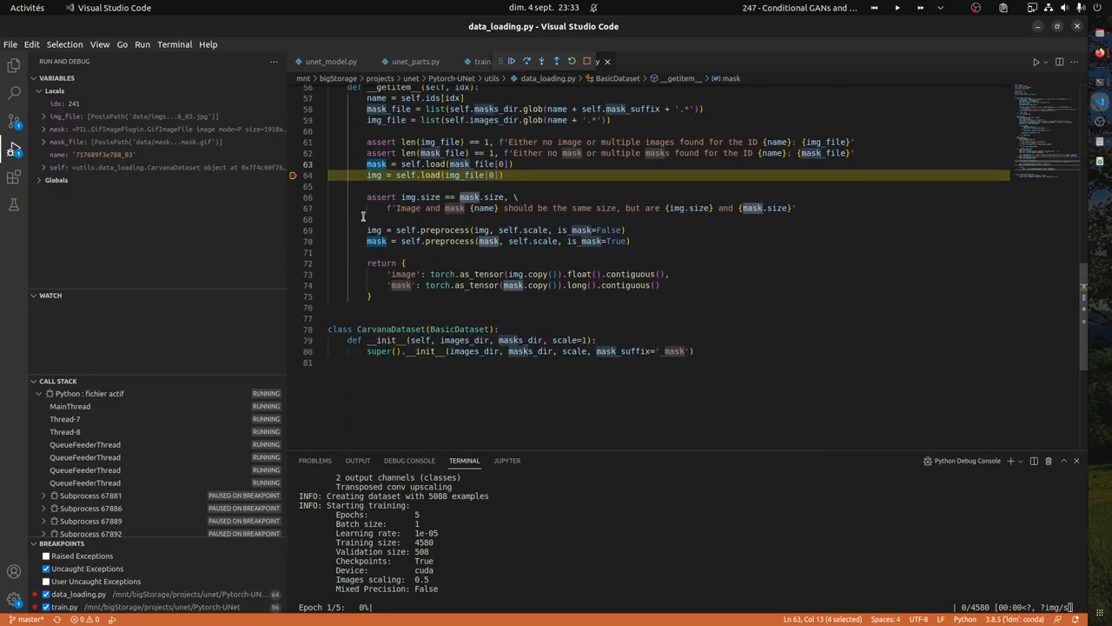
- Run the F1 image preview command on the mask and img variables
key("F1")
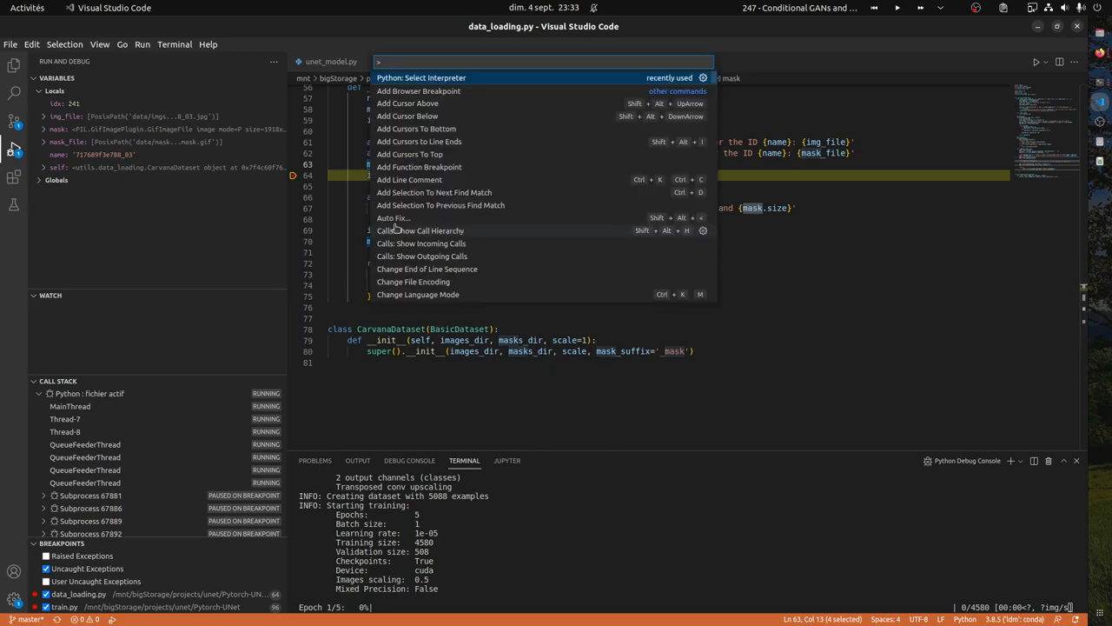
type("ima")
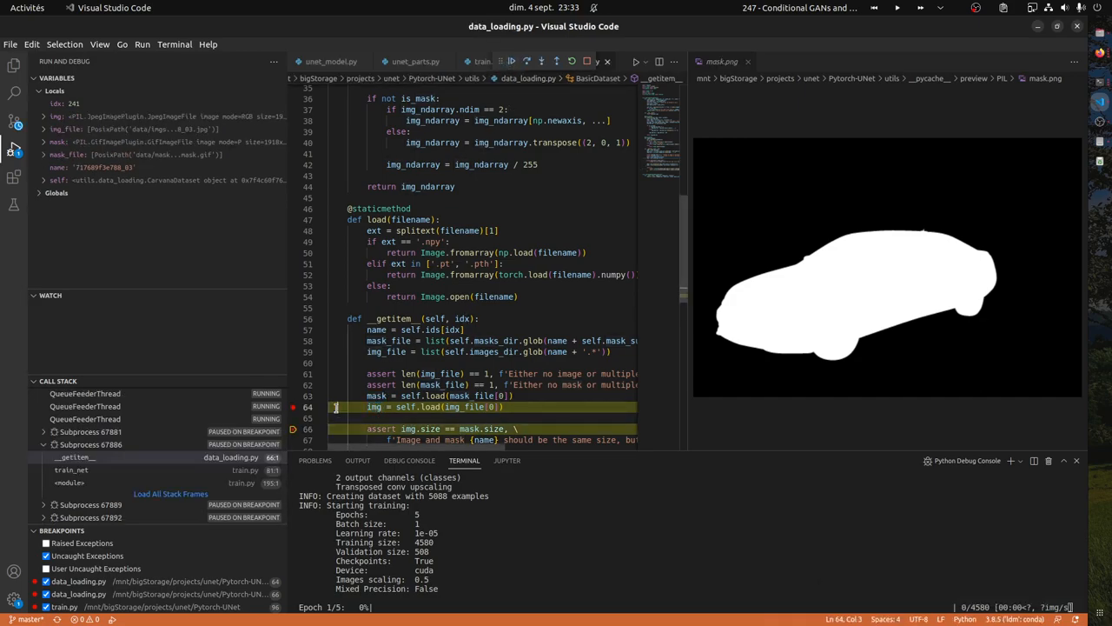
double_click(365, 407)
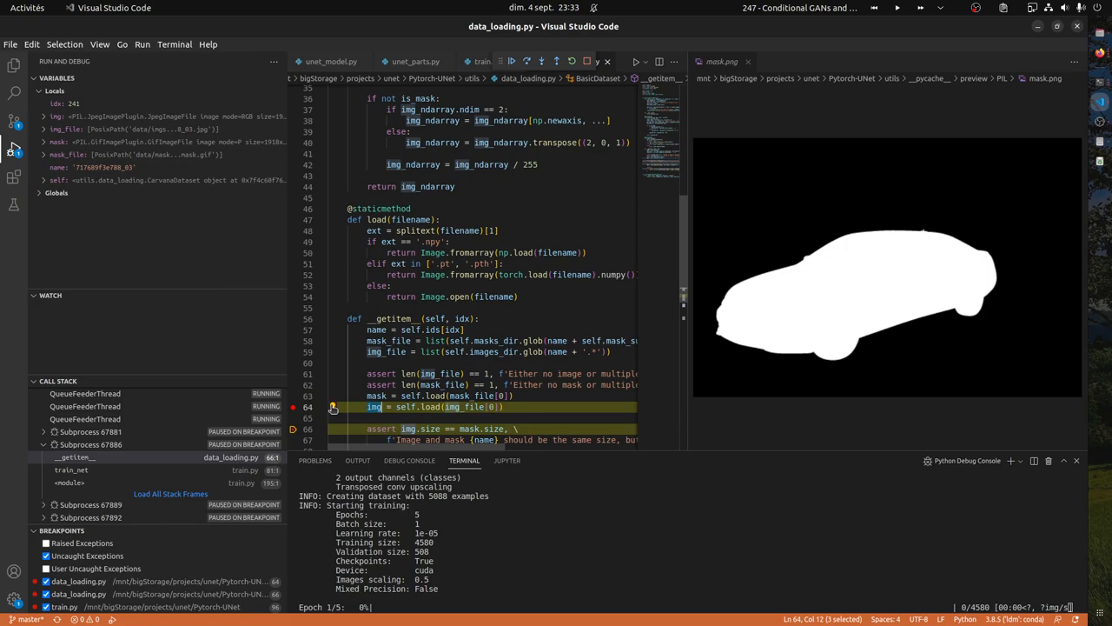
mouse_move(364, 407)
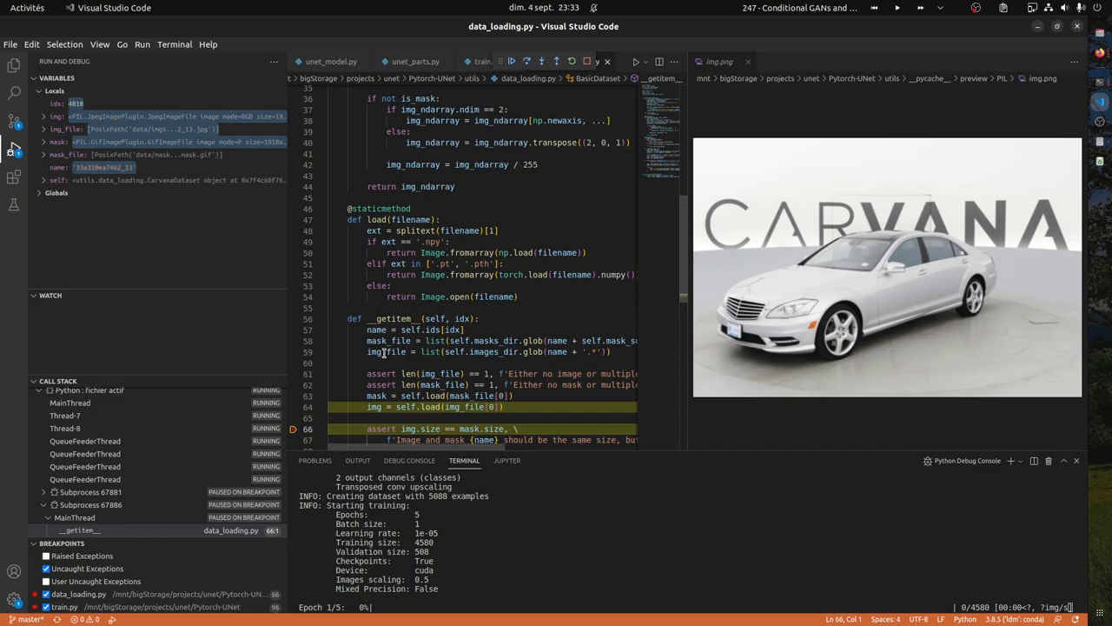
double_click(370, 407)
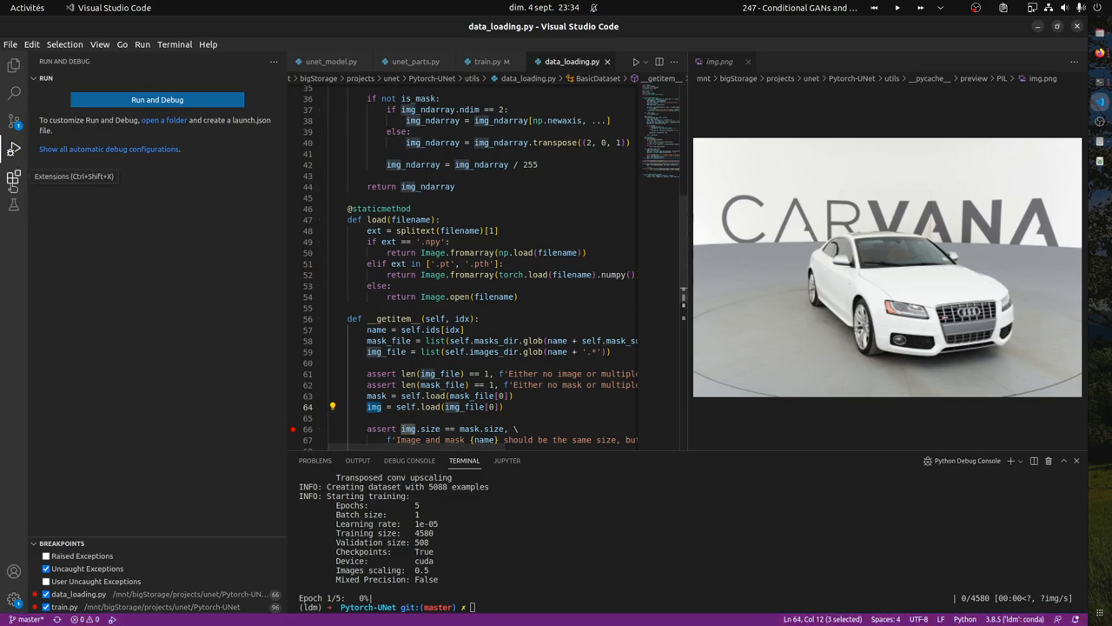
- Open the Extensions marketplace and scroll the 'image python' search results
left_click(11, 177)
type("image python")
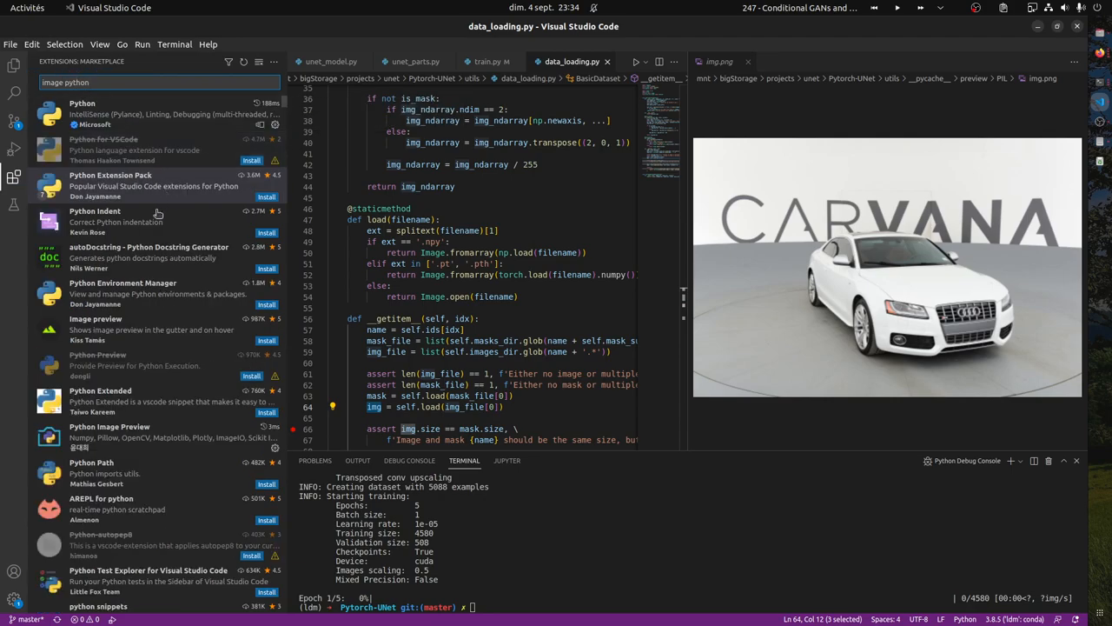
mouse_move(172, 223)
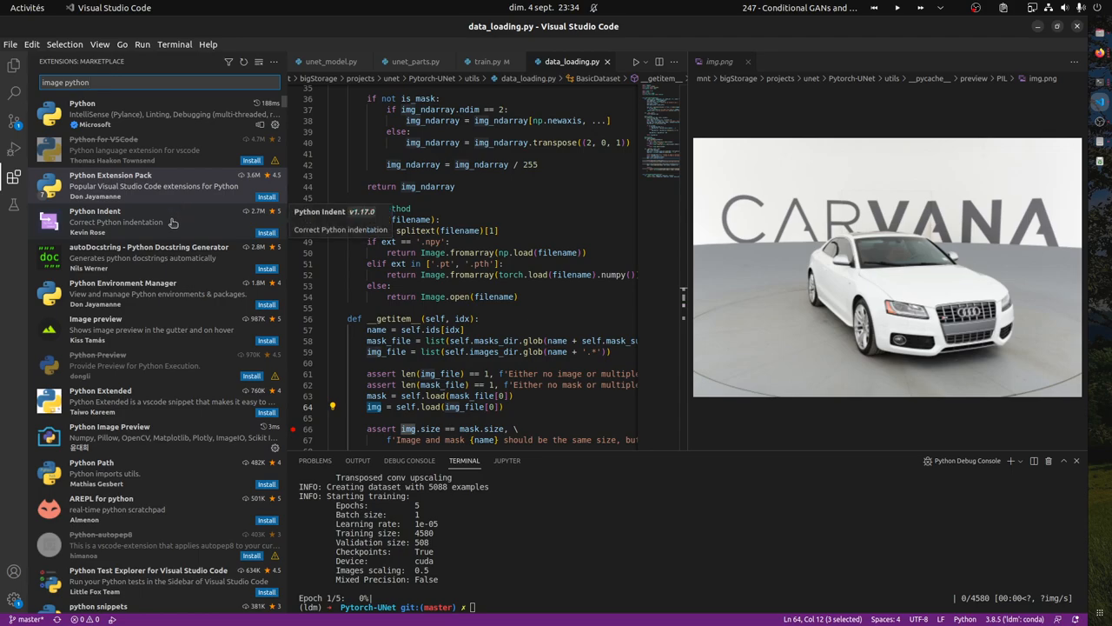
mouse_move(170, 293)
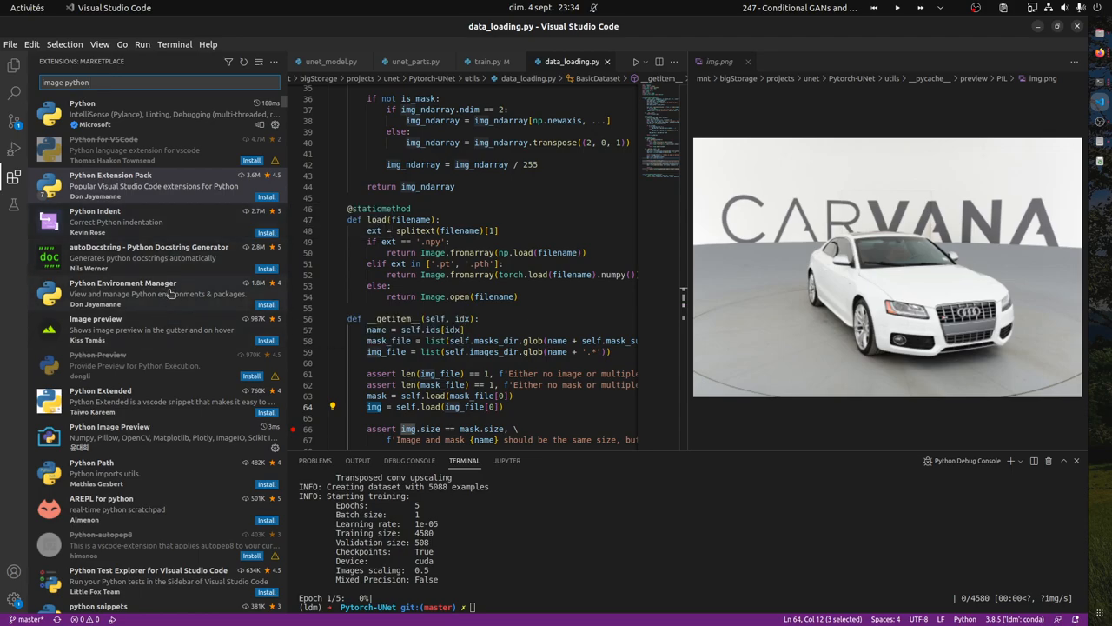
mouse_move(143, 450)
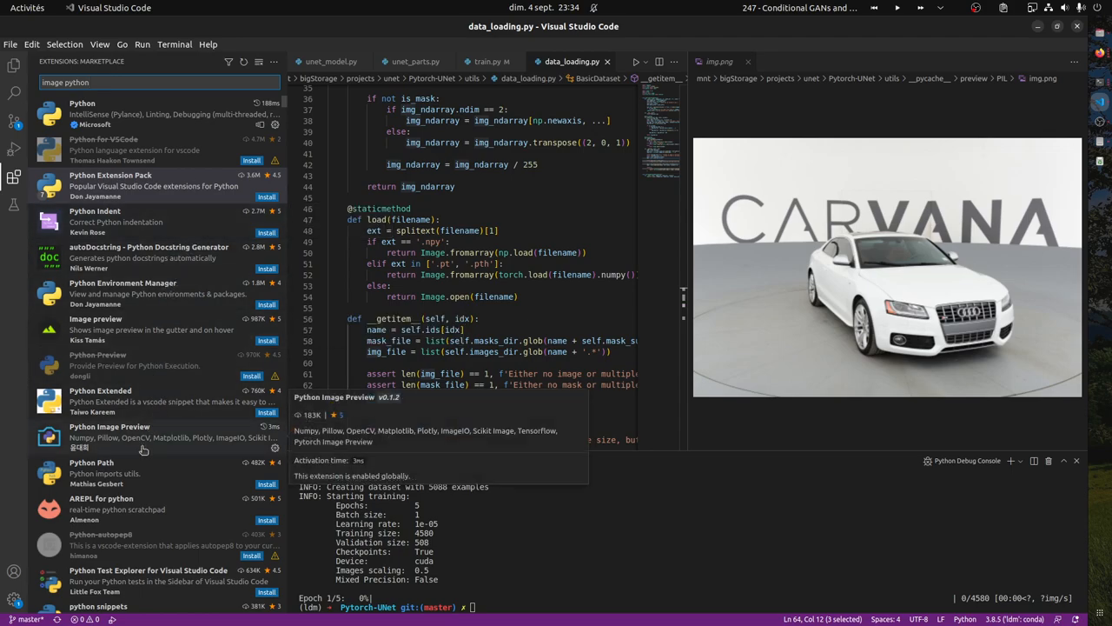
scroll("down", 3)
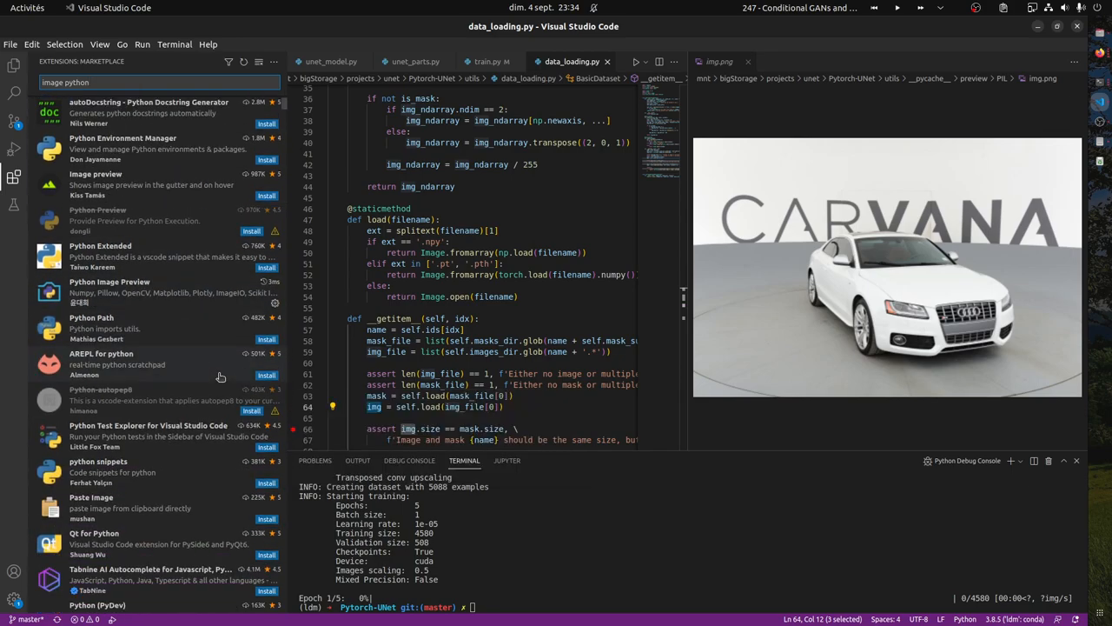
mouse_move(219, 376)
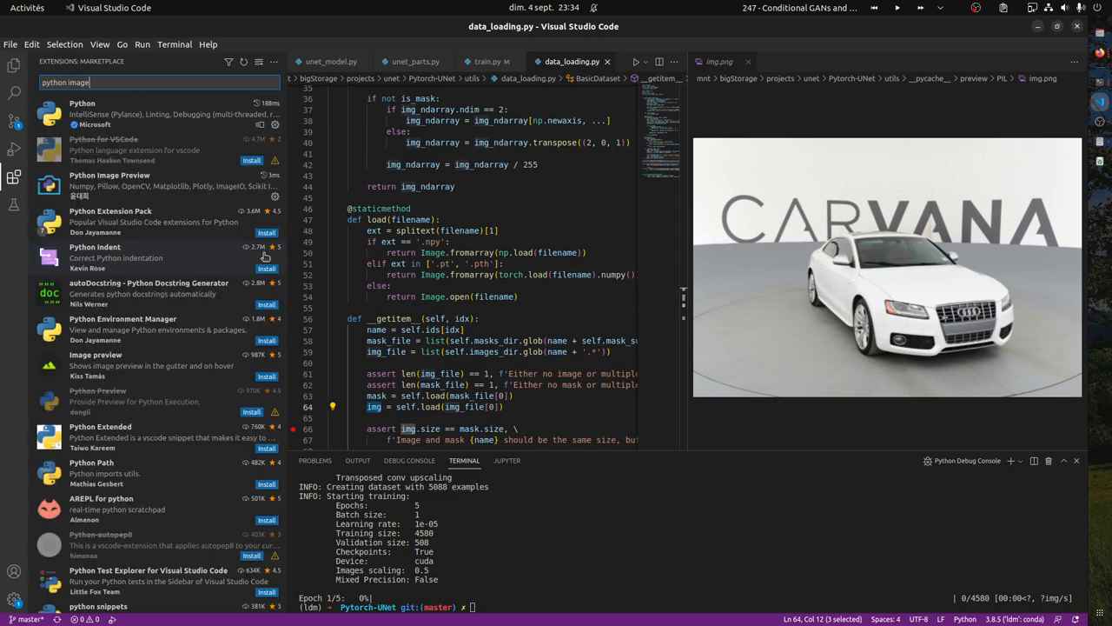
mouse_move(624, 263)
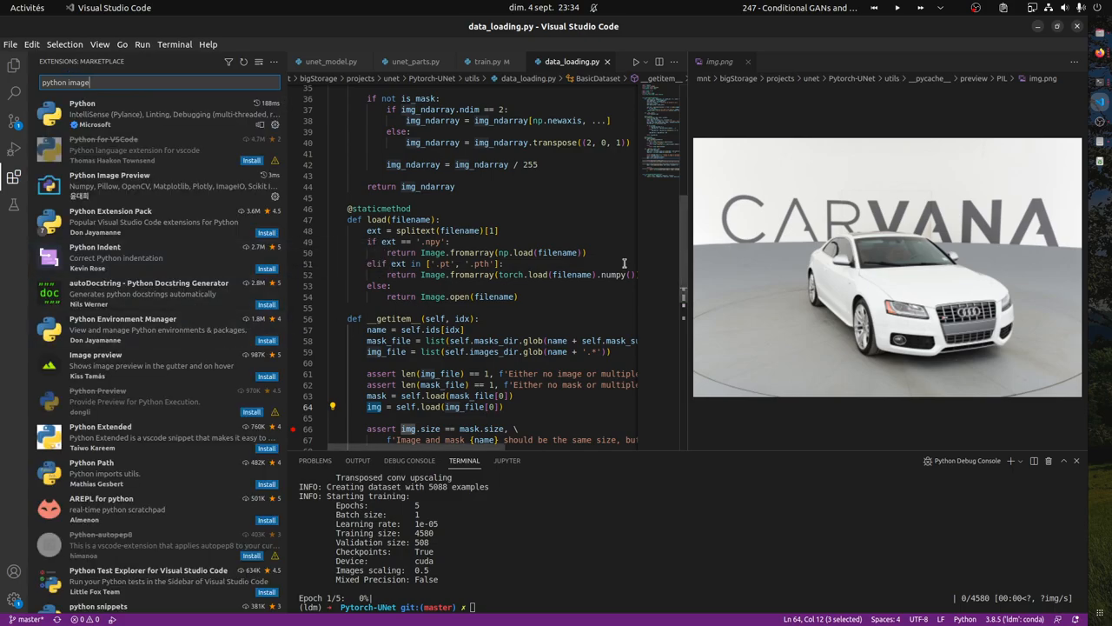
mouse_move(353, 136)
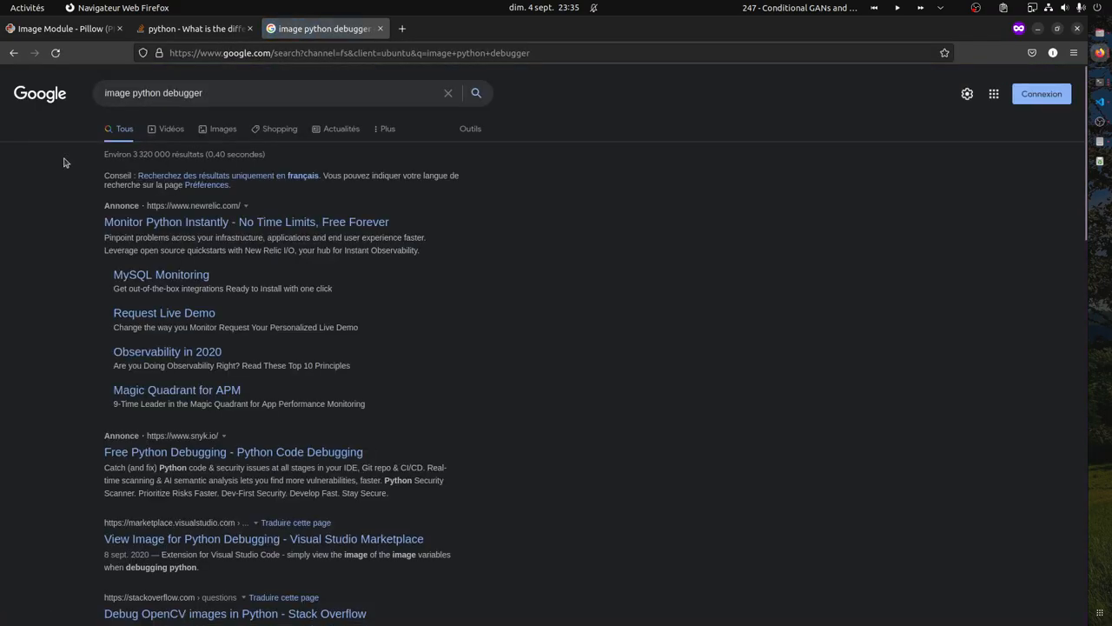
mouse_move(228, 222)
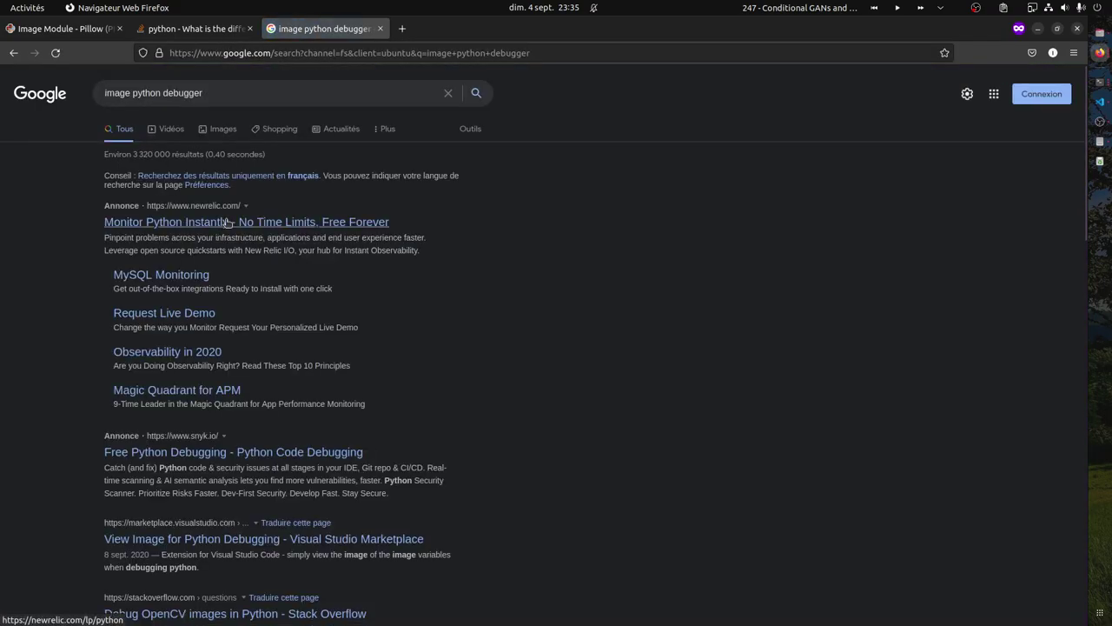
- Add 'vscode' to the Google search, open View Image for Python Debugging, and select its name
left_click(271, 93)
type(" vscode")
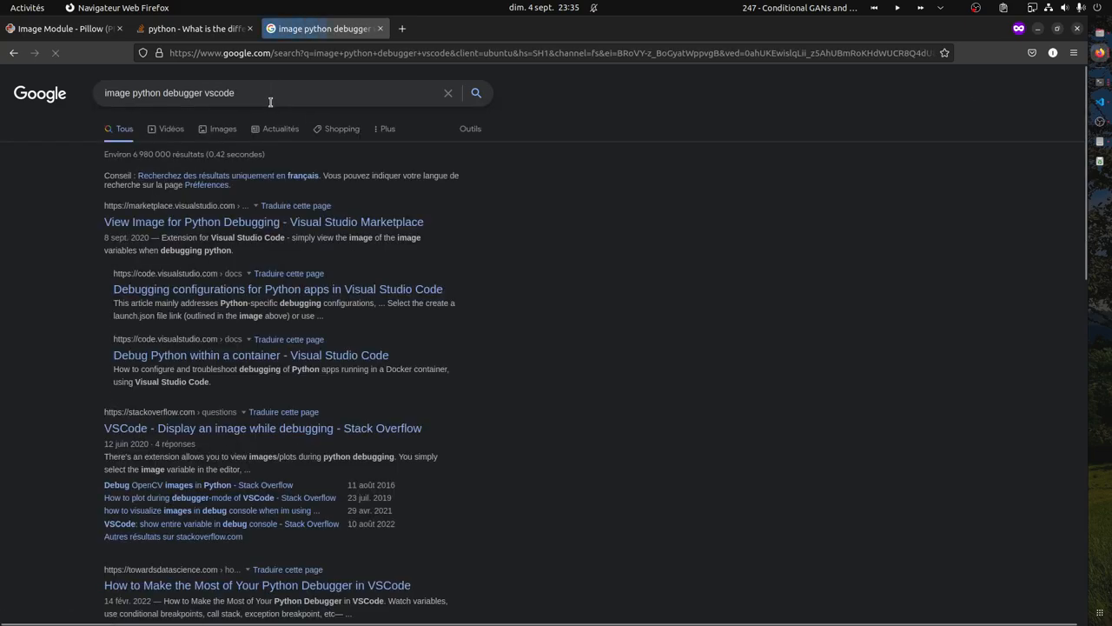
left_click(263, 221)
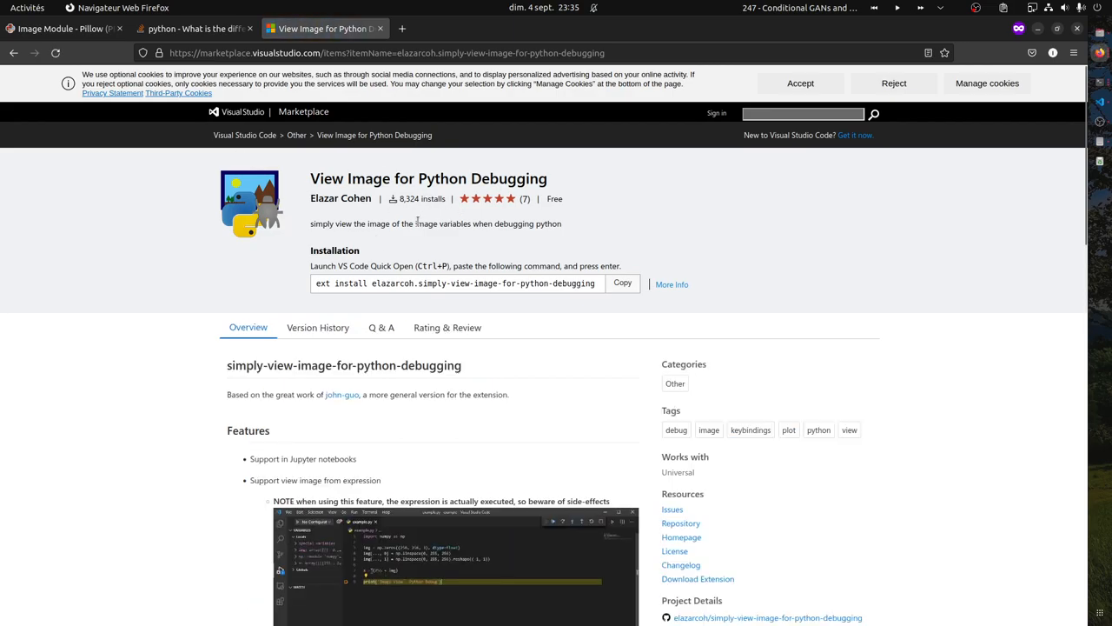
triple_click(426, 178)
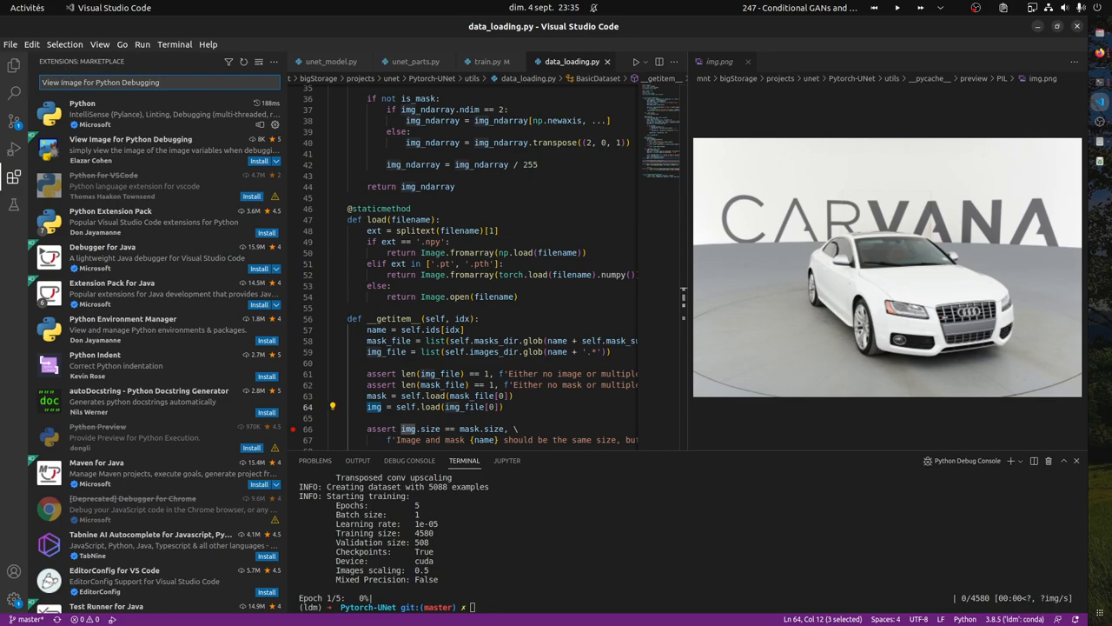
- Scroll to View Image for Python Debugging, install it, then start a new extension search
scroll("down", 3)
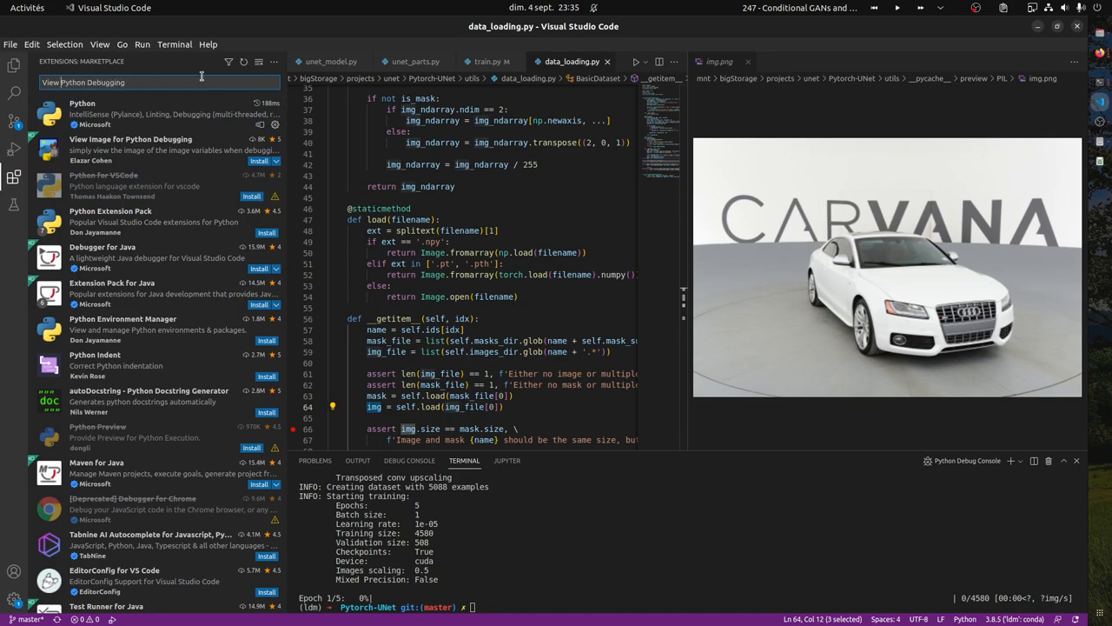
scroll("down", 3)
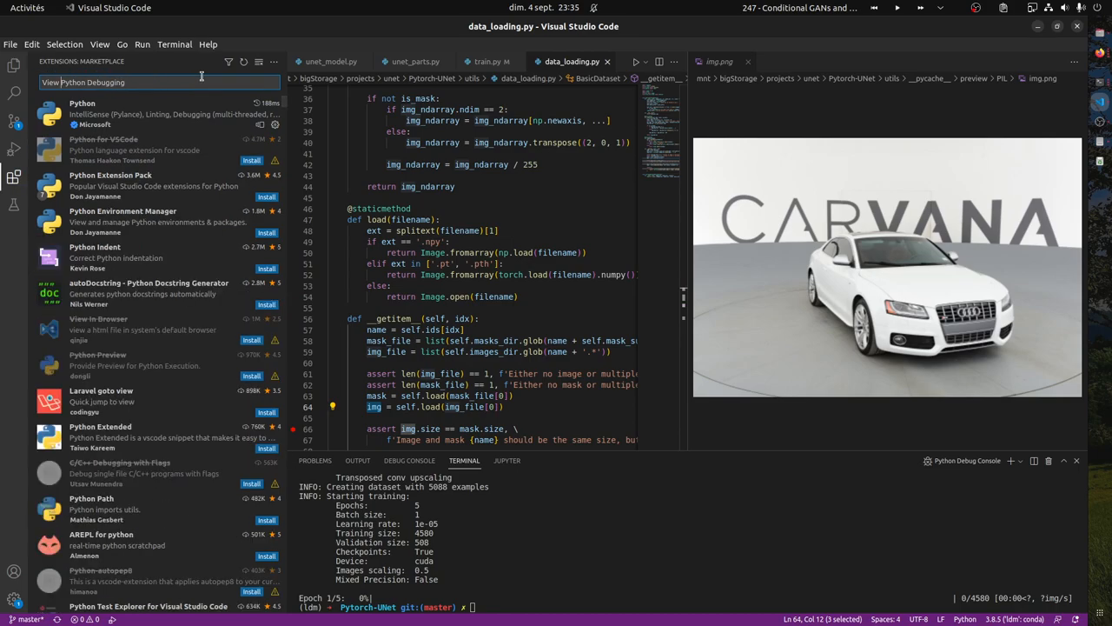
scroll("down", 3)
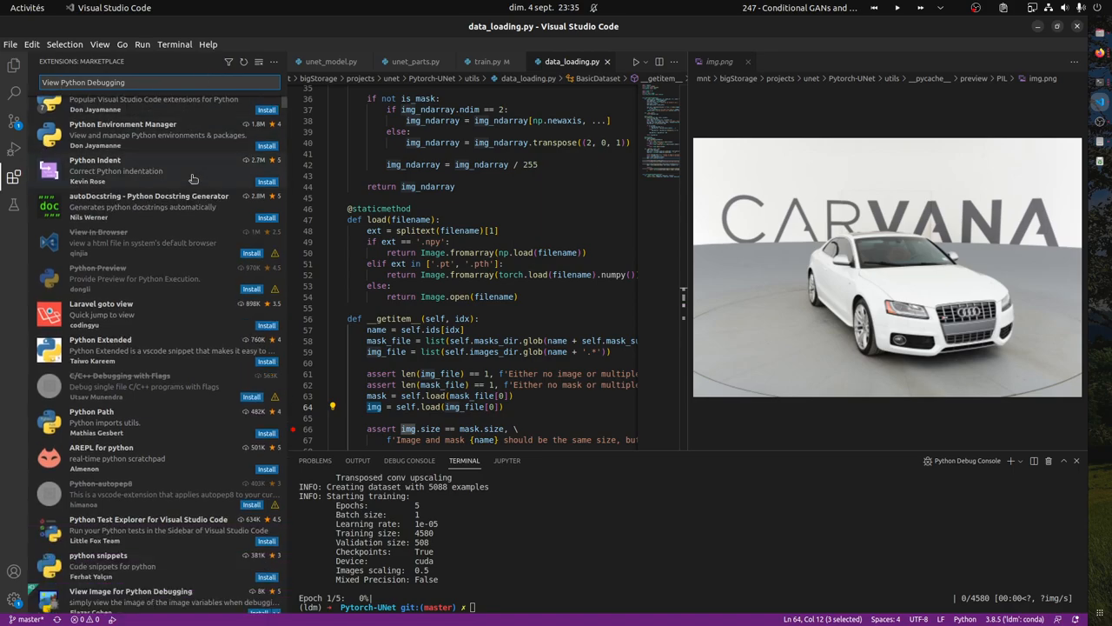
scroll("down", 3)
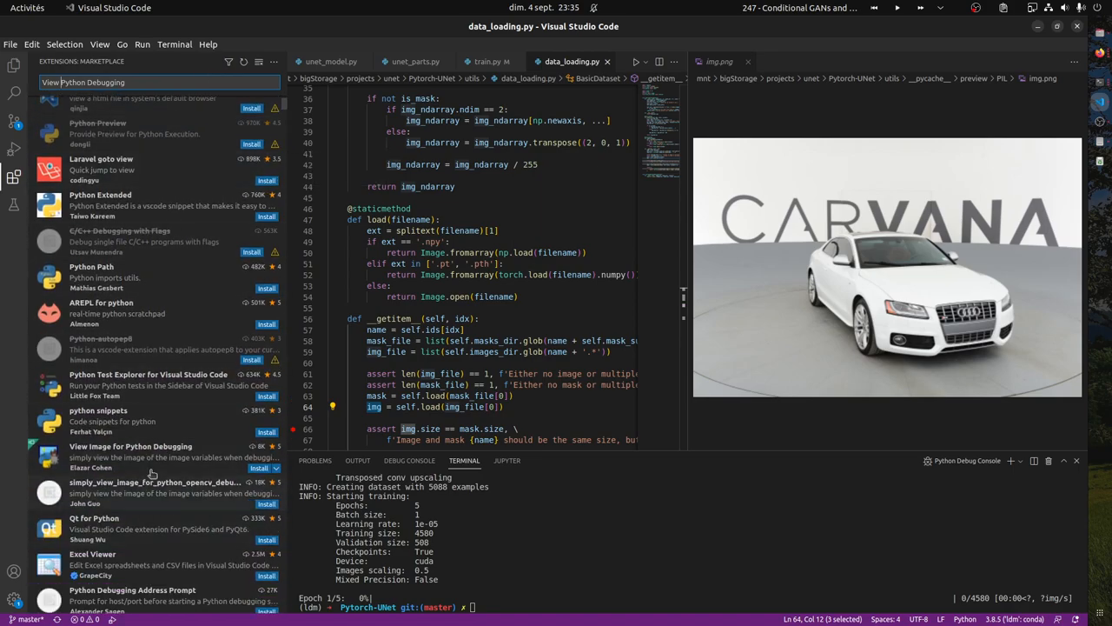
left_click(130, 456)
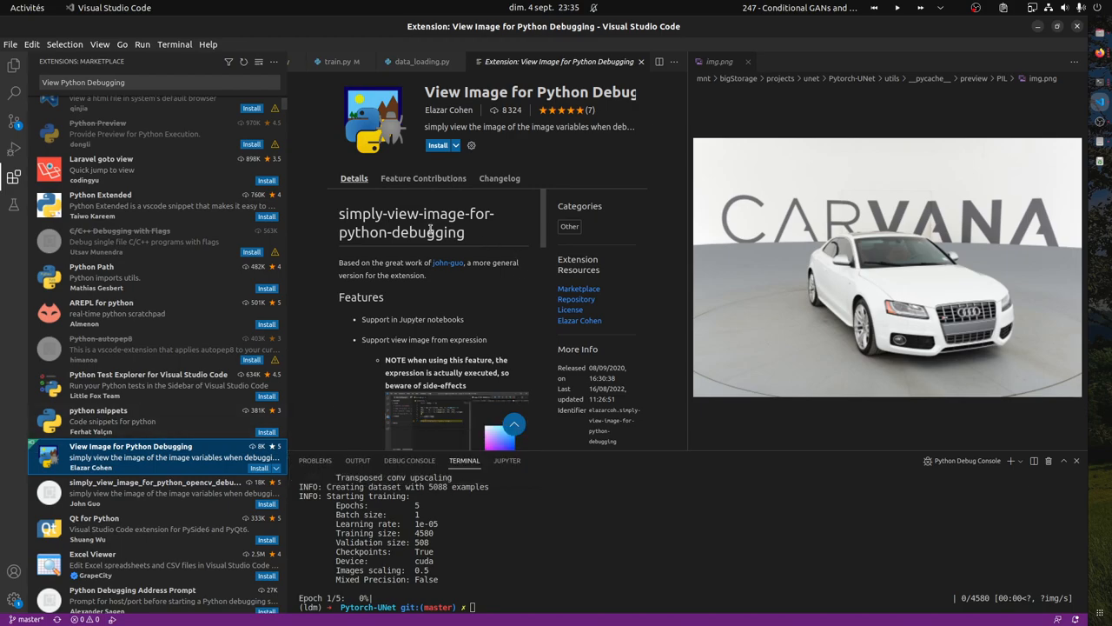
left_click(438, 145)
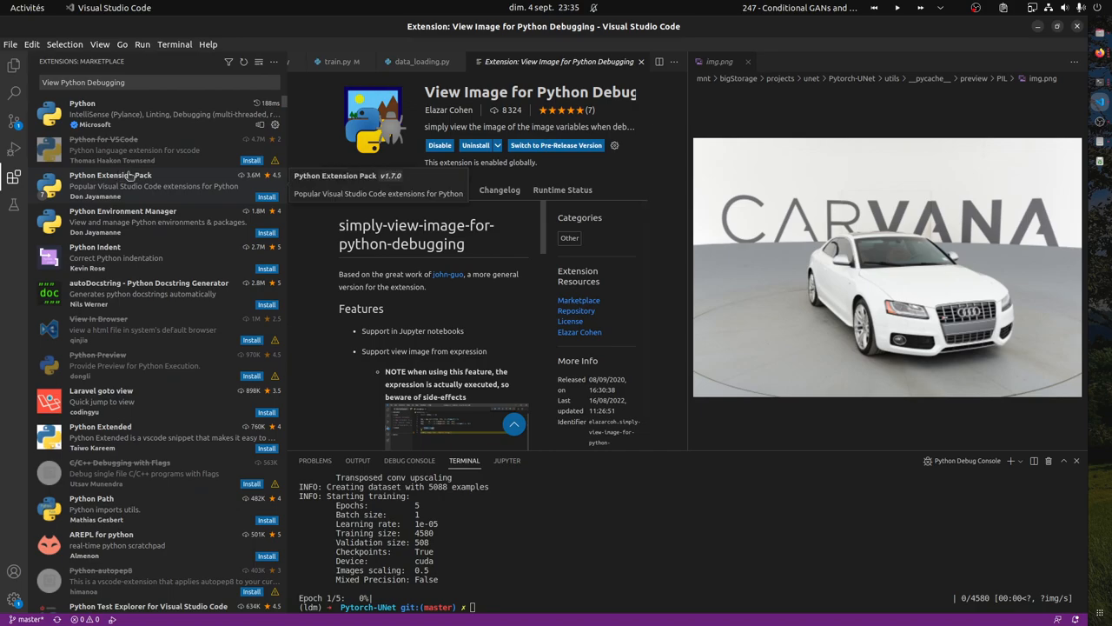
scroll("down", 3)
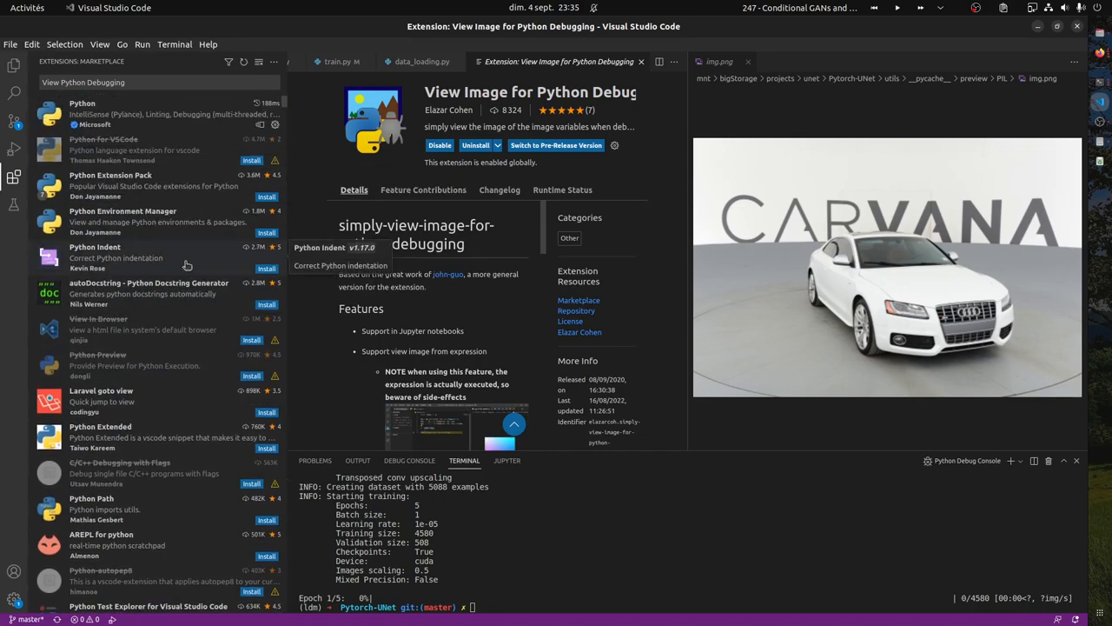
mouse_move(135, 218)
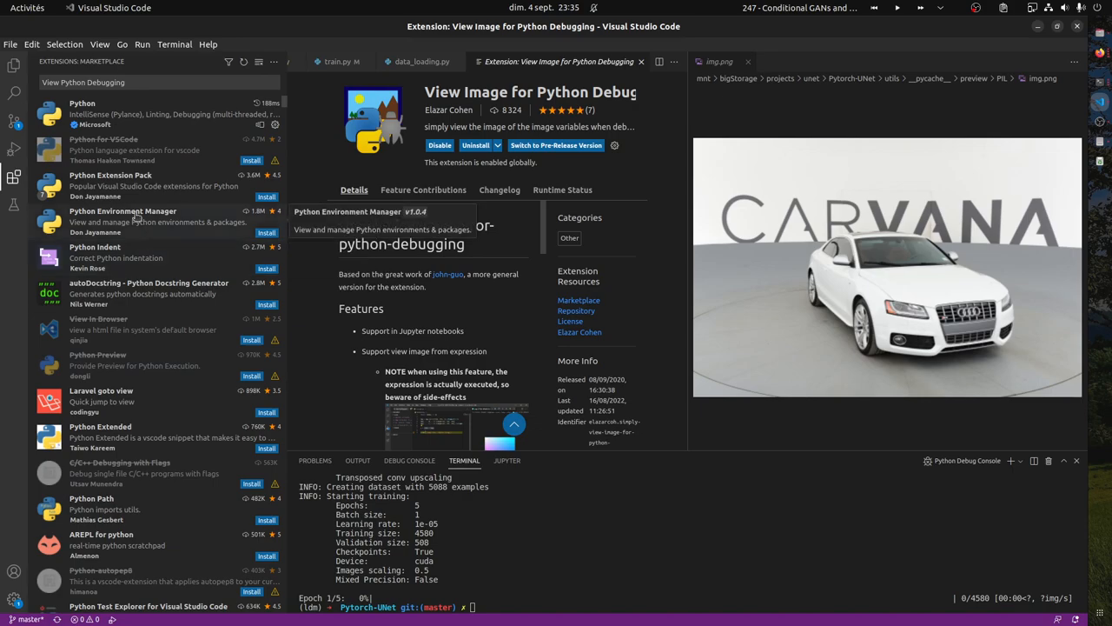
scroll("down", 3)
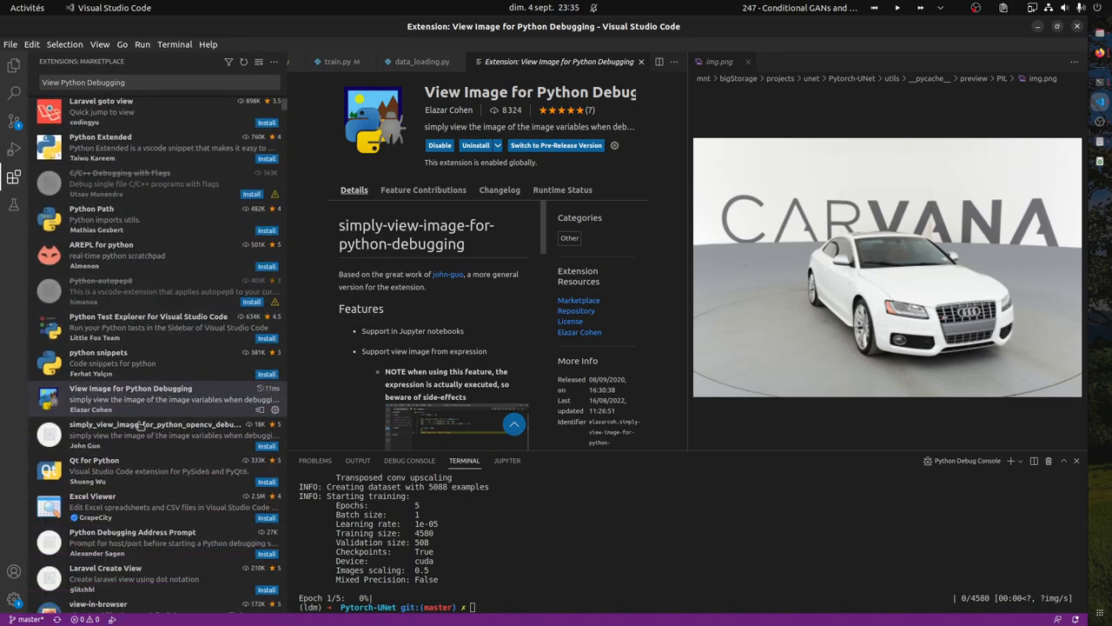
left_click(130, 83)
type("python image")
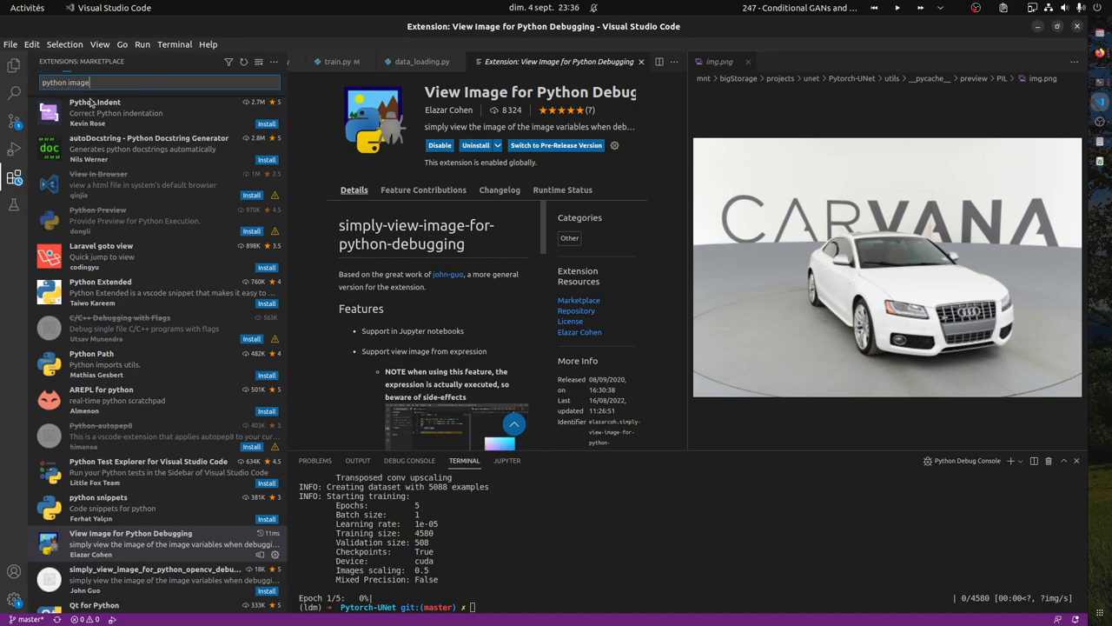
- Open Python Image Preview's details and toggle its Disable/Enable button
left_click(109, 180)
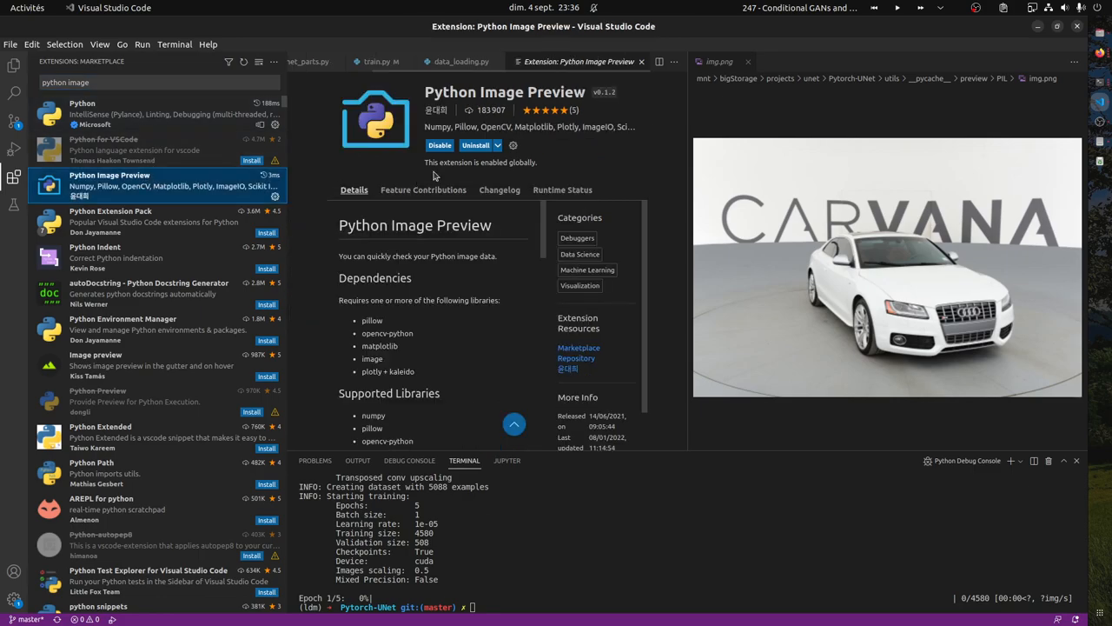
left_click(440, 146)
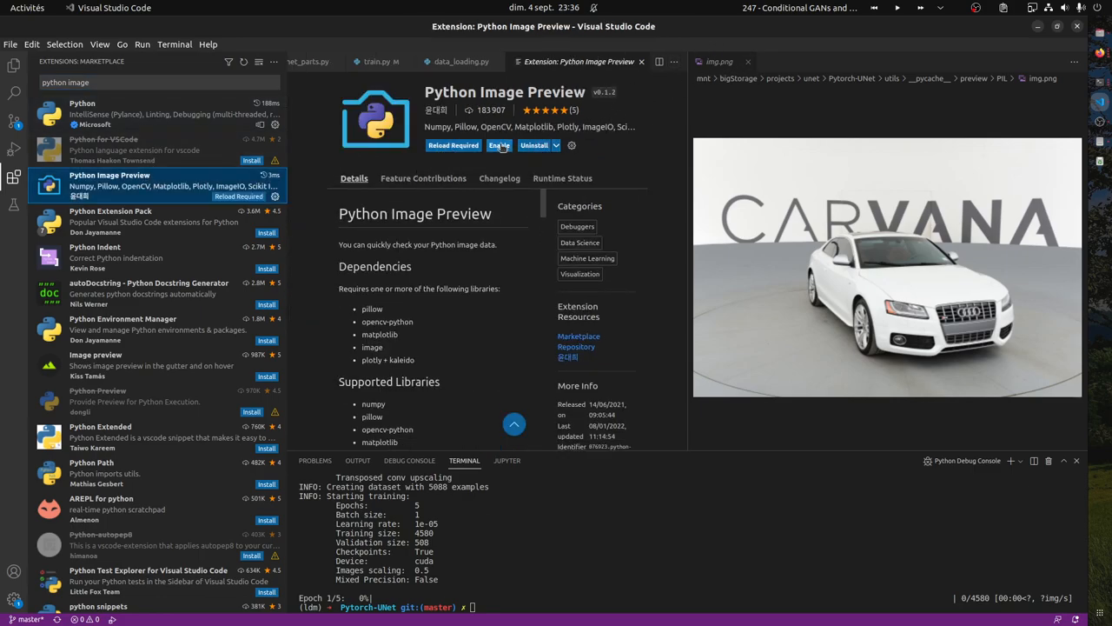
left_click(499, 145)
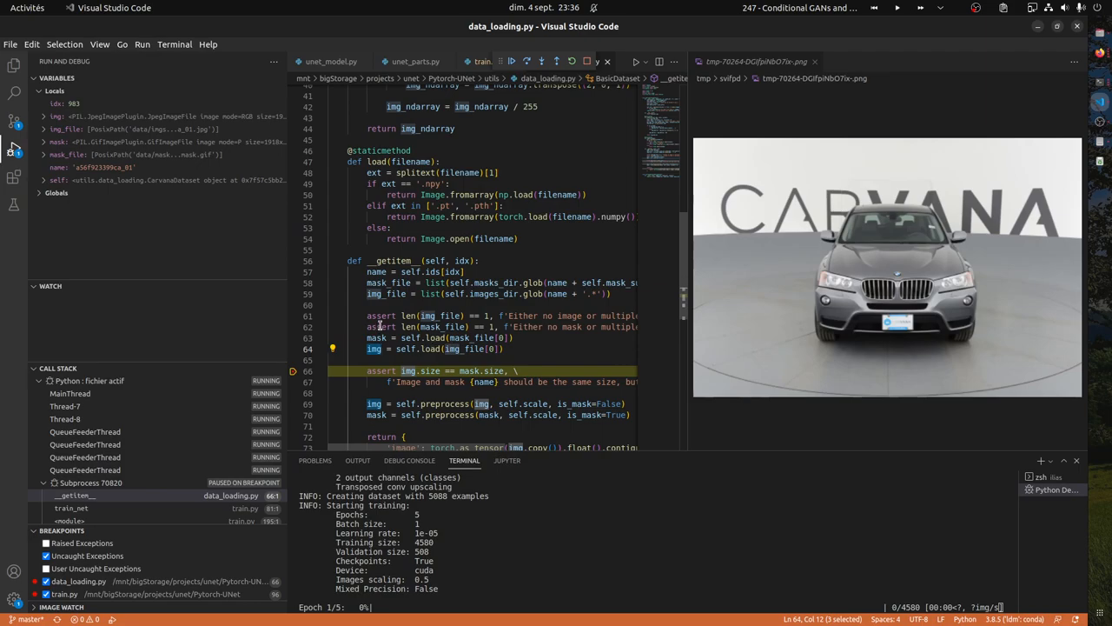
- Open the installed View Image for Python Debugging extension and scroll through its details
left_click(12, 173)
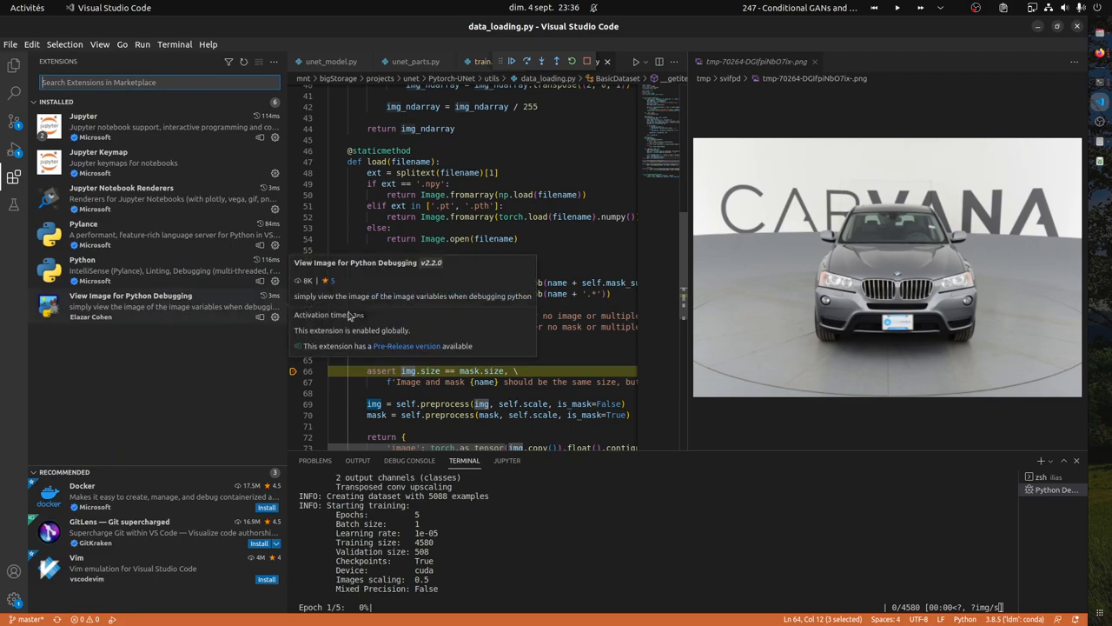
left_click(130, 305)
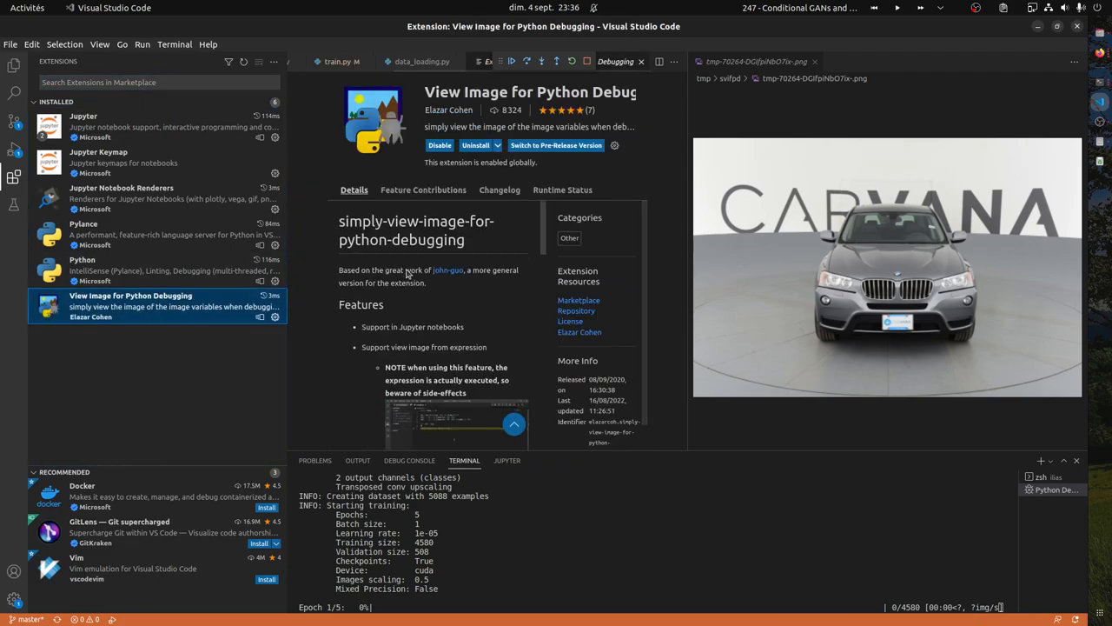
scroll("down", 3)
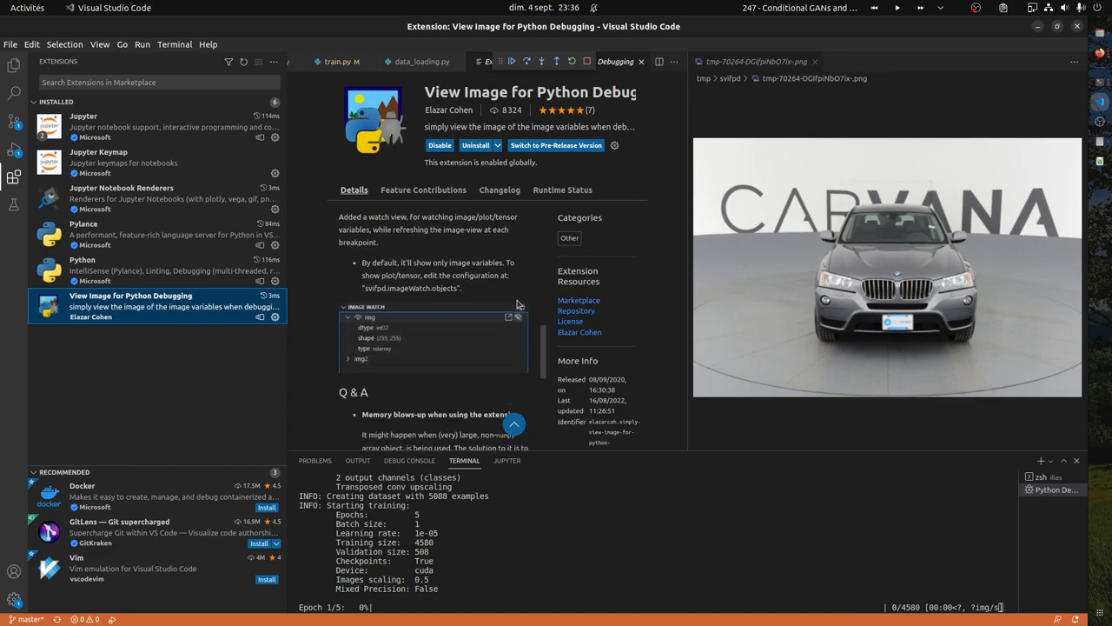
scroll("down", 3)
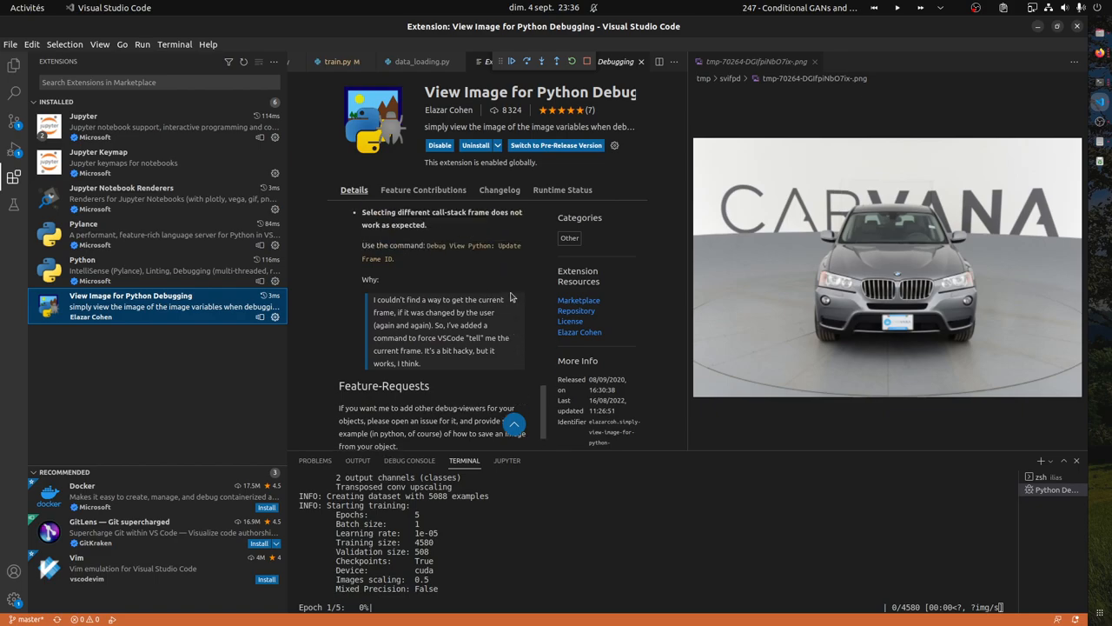
scroll("down", 3)
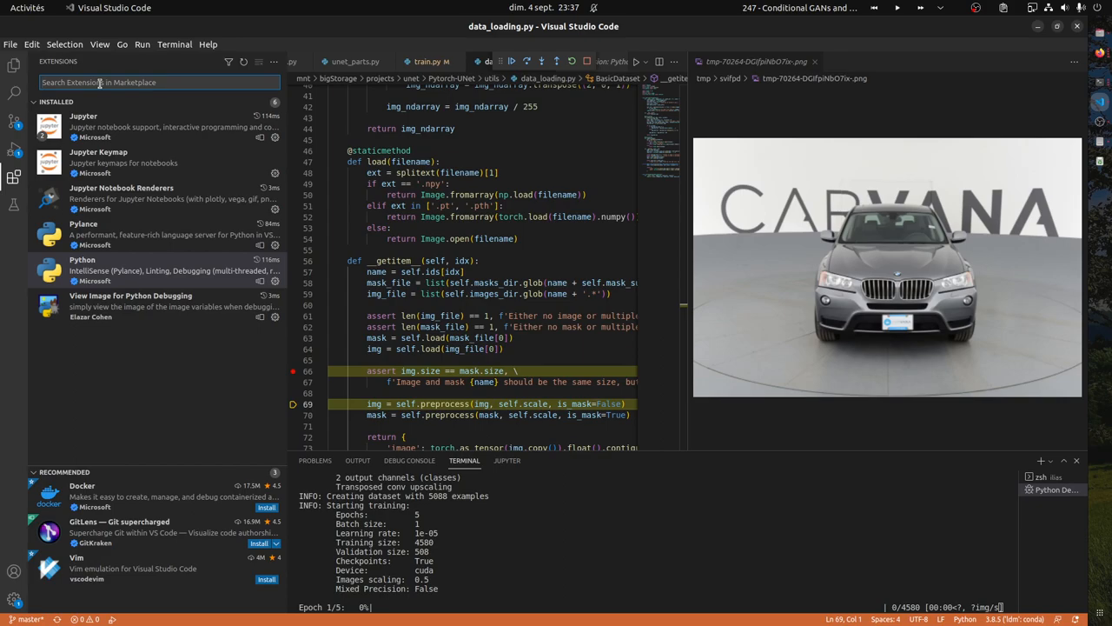
- Search the extension marketplace for 'python t' to list Python extensions
type("python t")
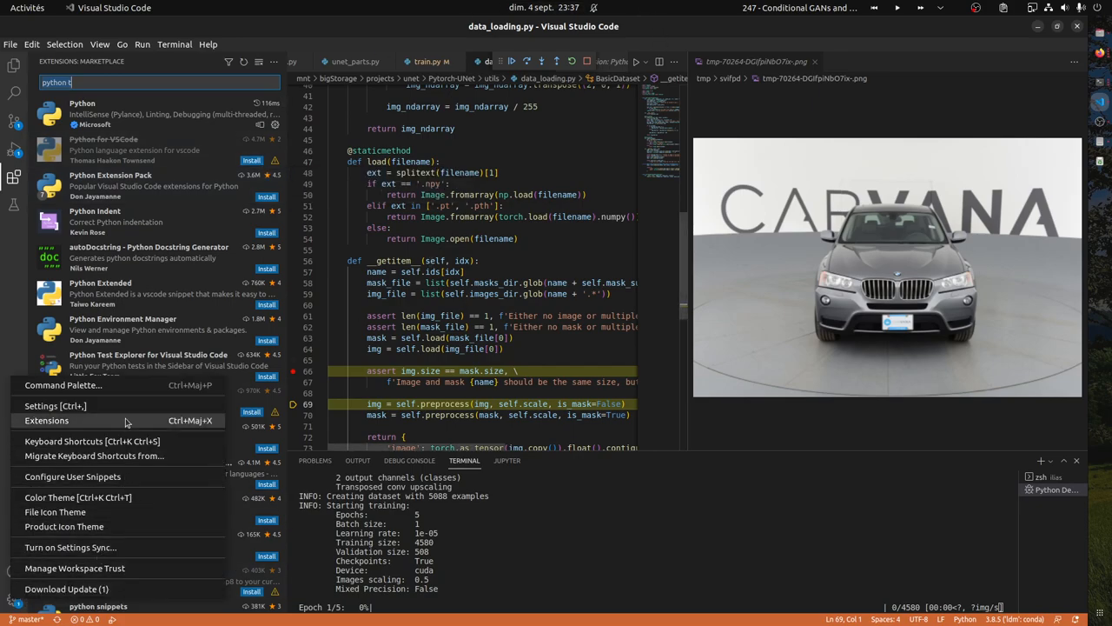
mouse_move(117, 567)
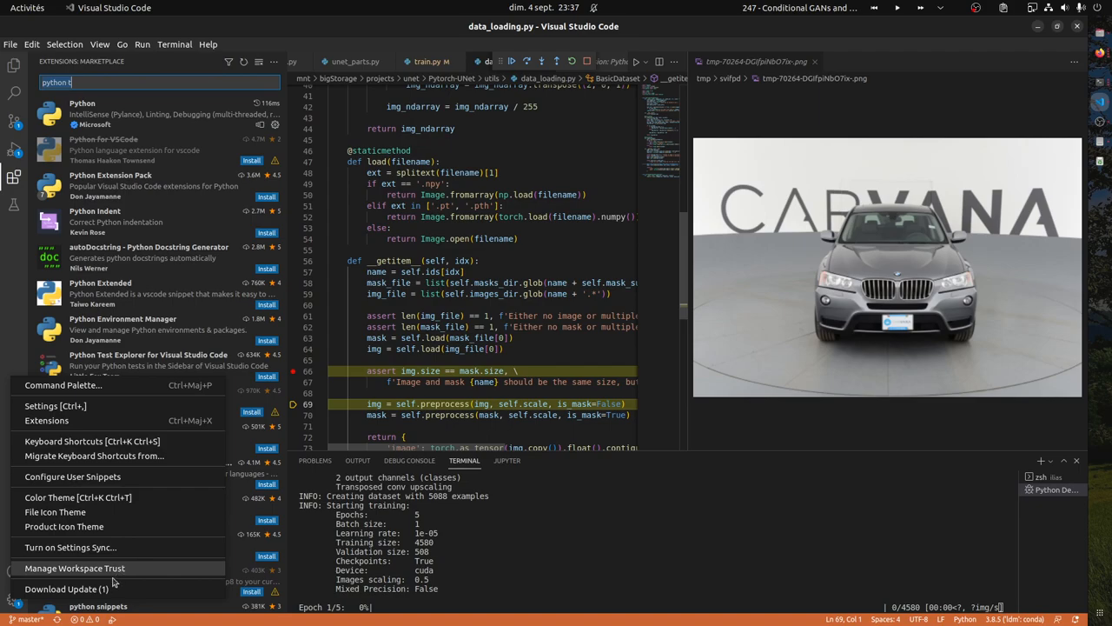
- Enable Python › Linting: Flake8 Enabled in the user settings, filtered to Python lint options
left_click(50, 405)
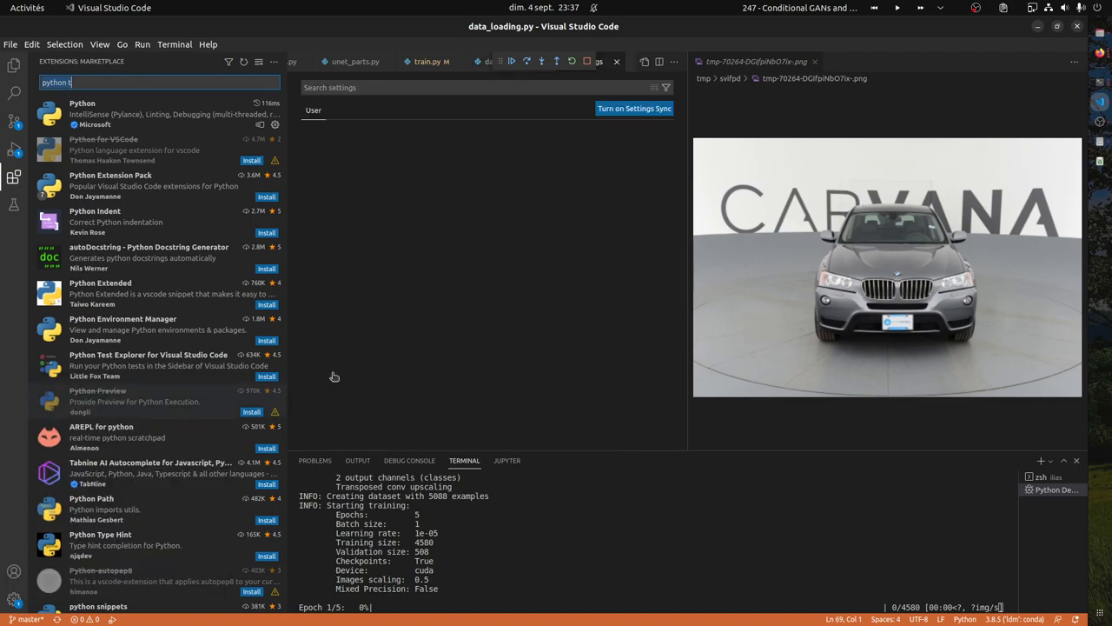
type("linte")
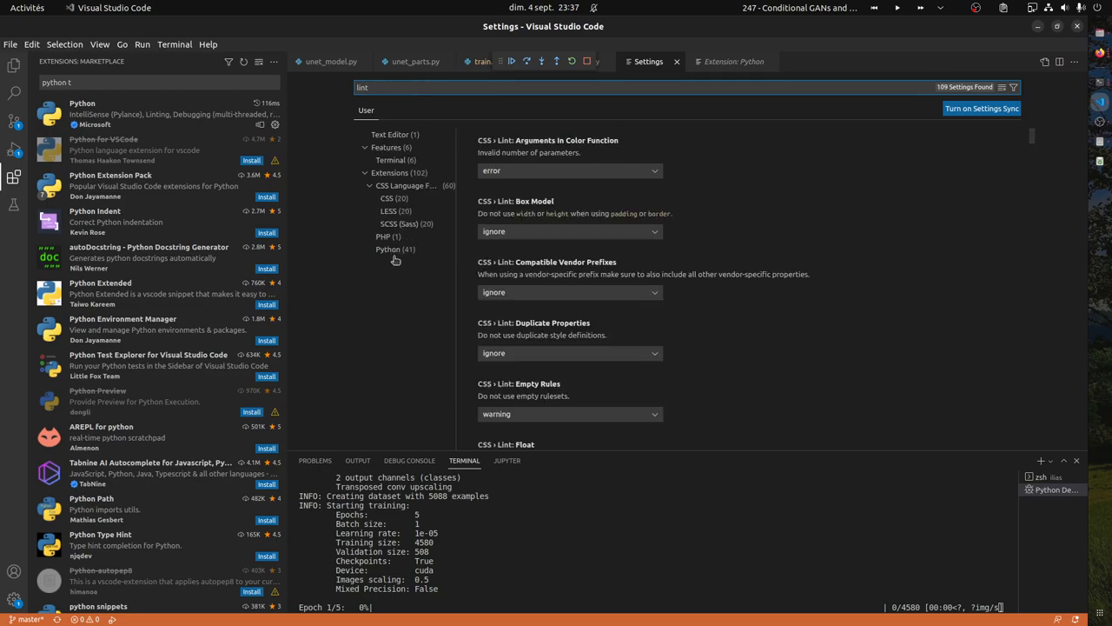
left_click(387, 250)
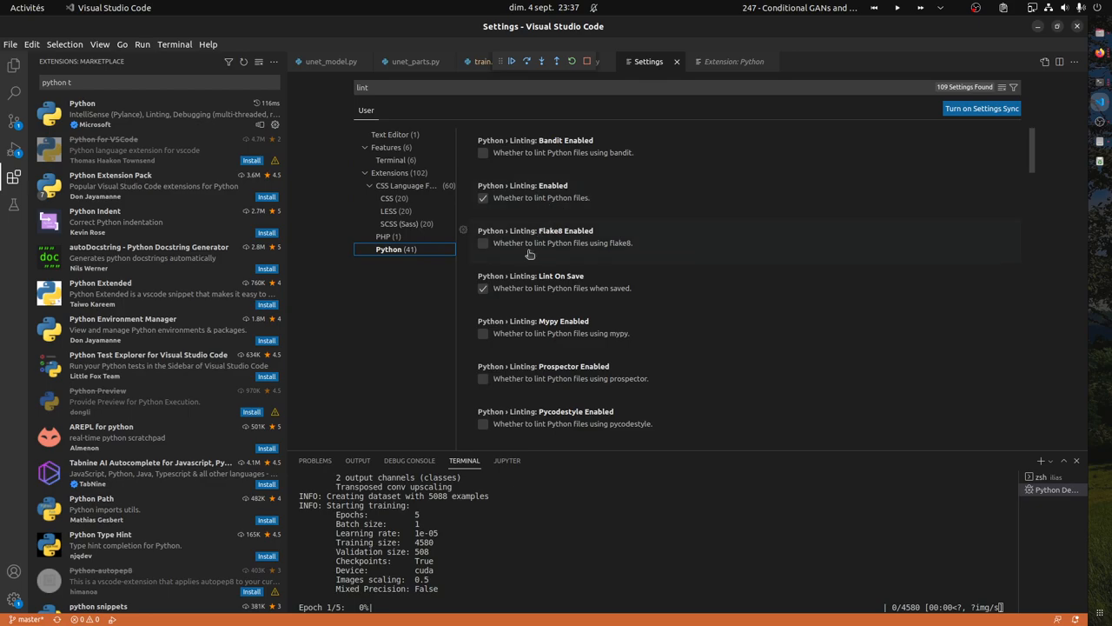
left_click(482, 242)
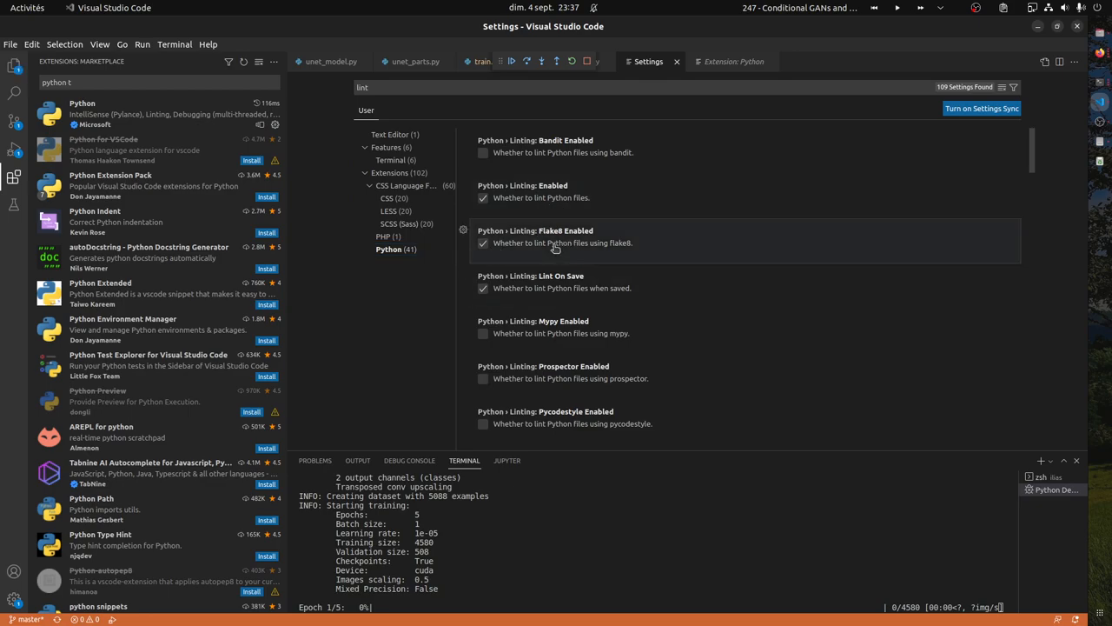
scroll("down", 3)
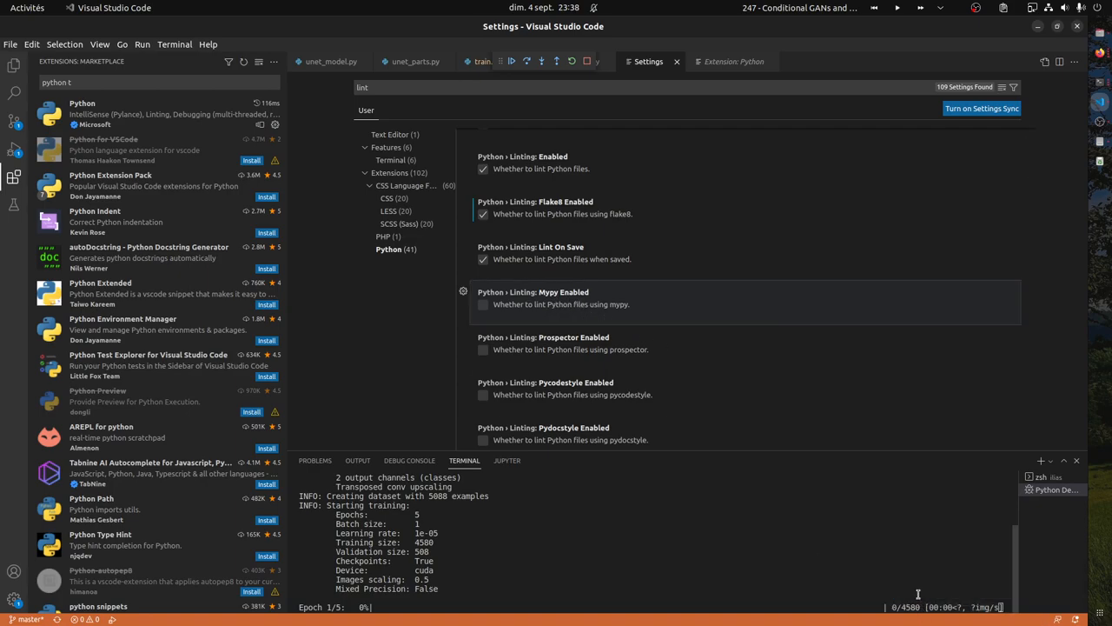
- Accept the prompt to install the flake8 linter package
left_click(909, 589)
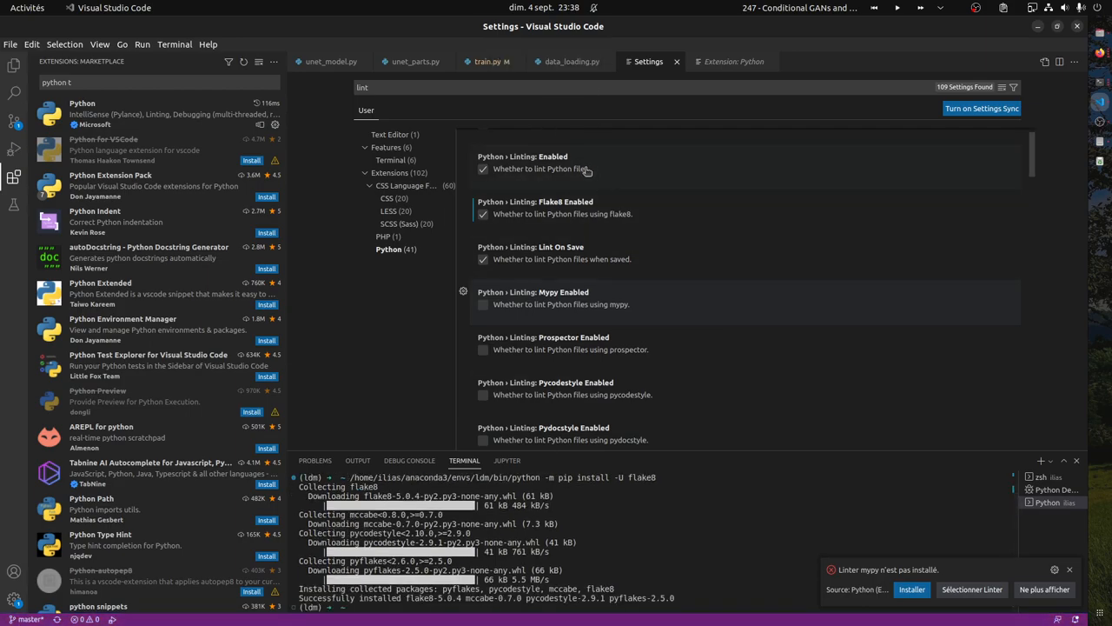
scroll("down", 3)
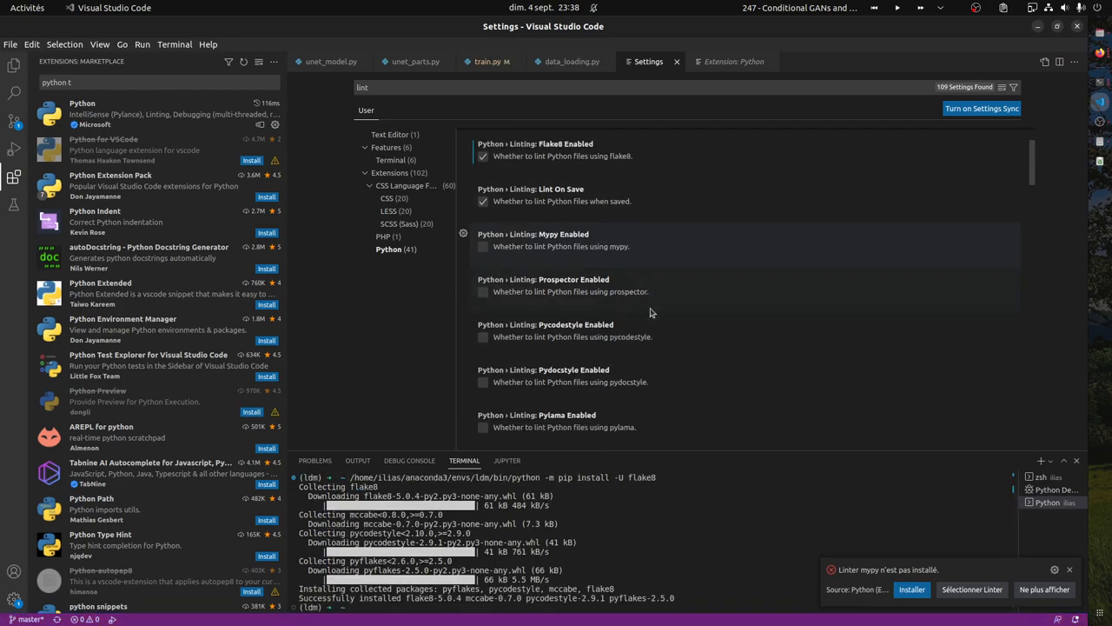
scroll("down", 3)
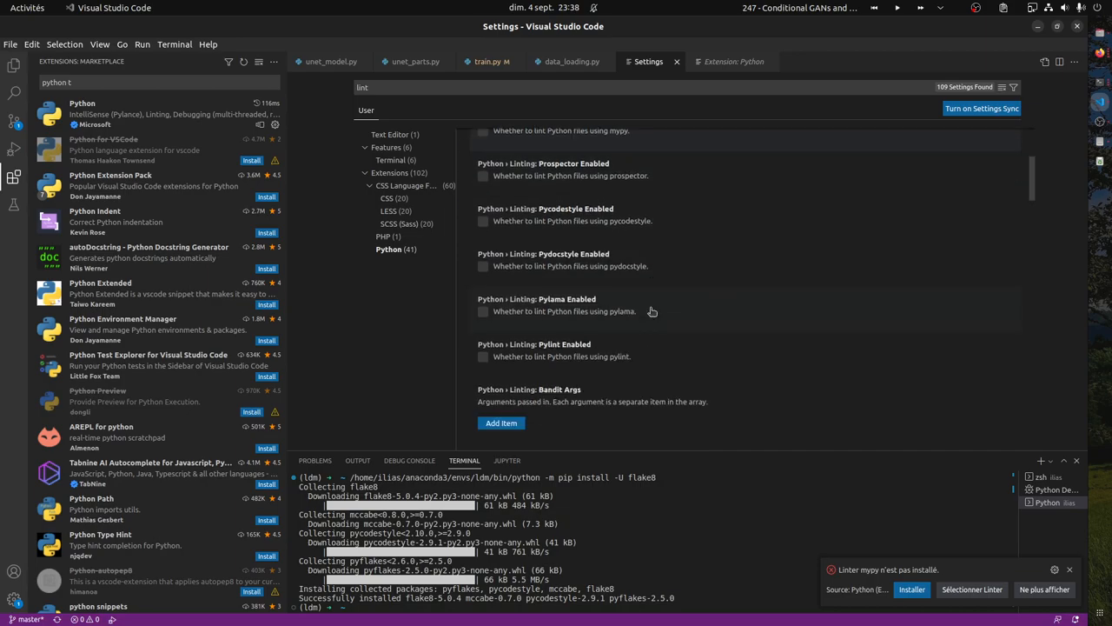
mouse_move(609, 357)
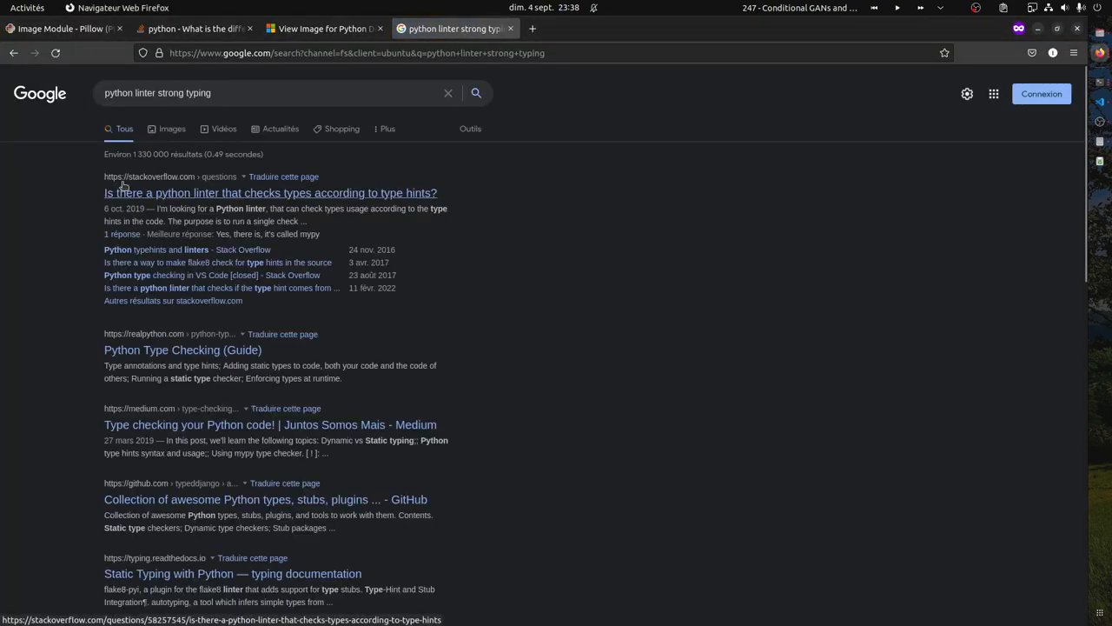
- Follow the Stack Overflow answer on type-hint linters to mypy's homepage
left_click(270, 192)
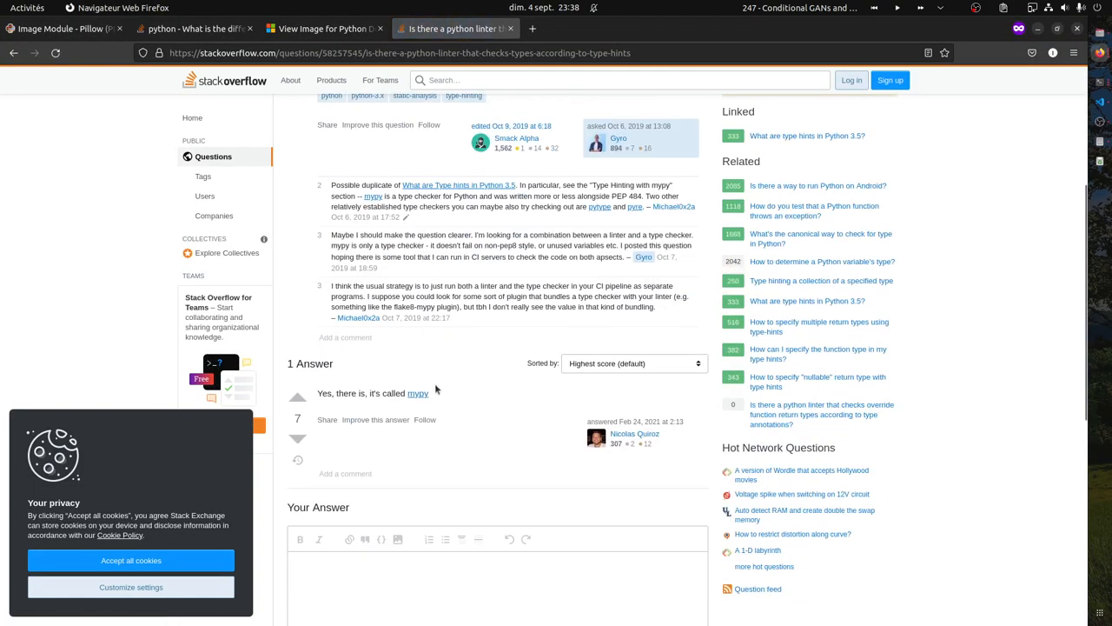
left_click(417, 392)
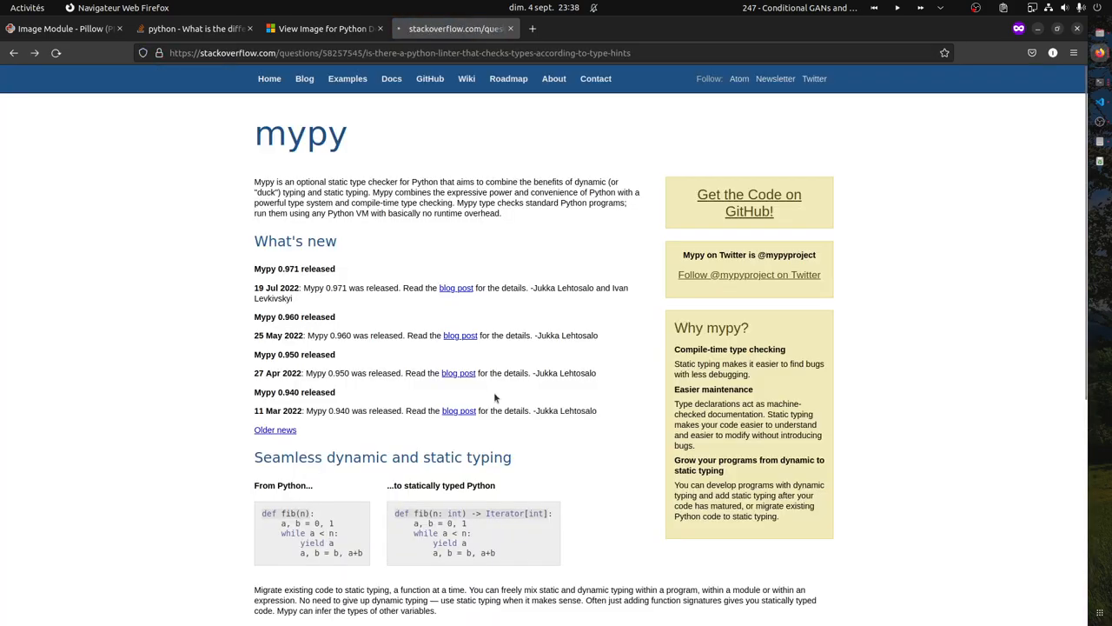
left_click(461, 29)
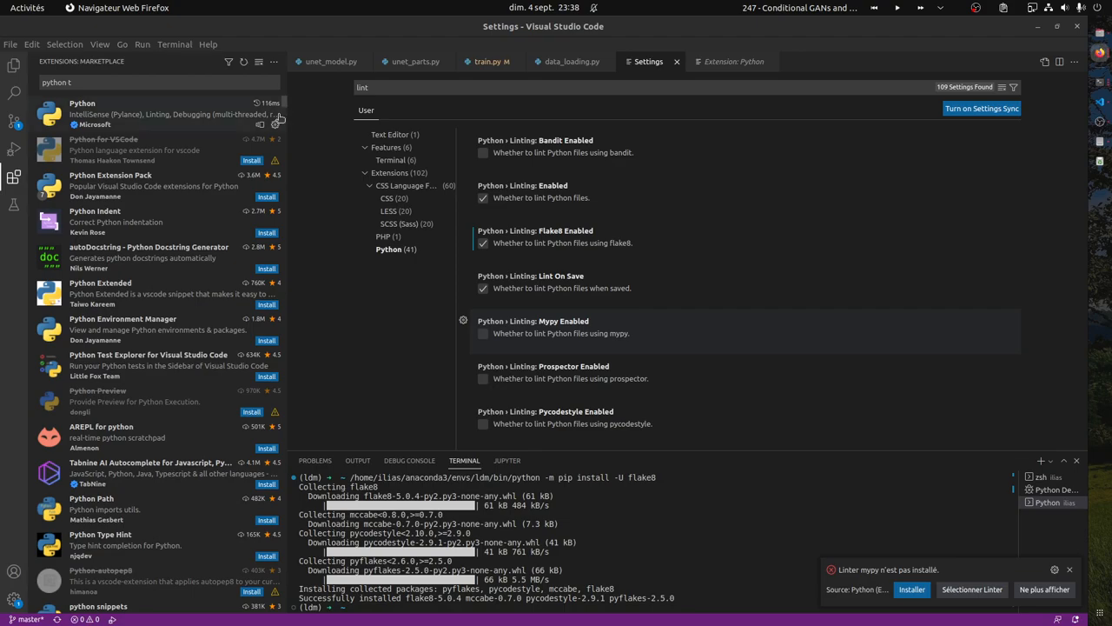
- Change the marketplace search to 'typing python'
scroll("down", 3)
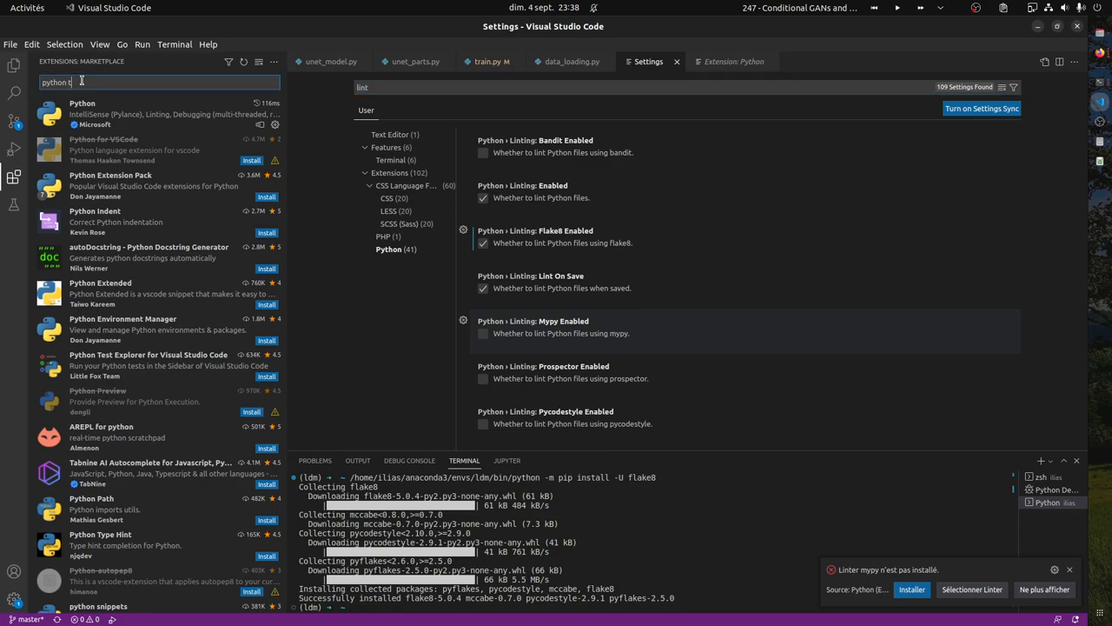
mouse_move(86, 82)
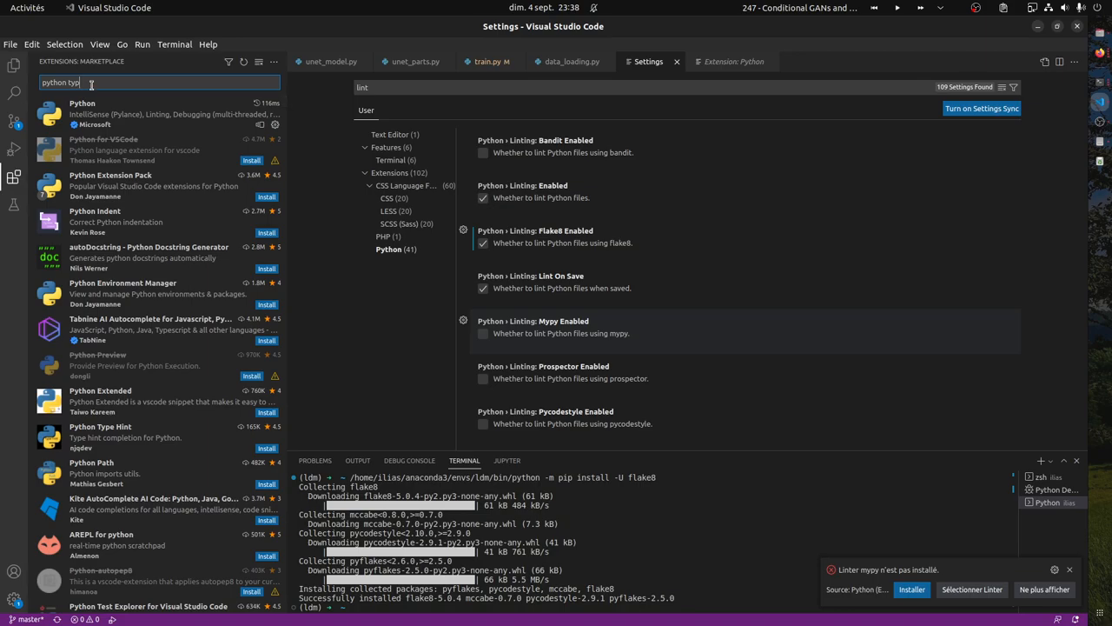
type("ing")
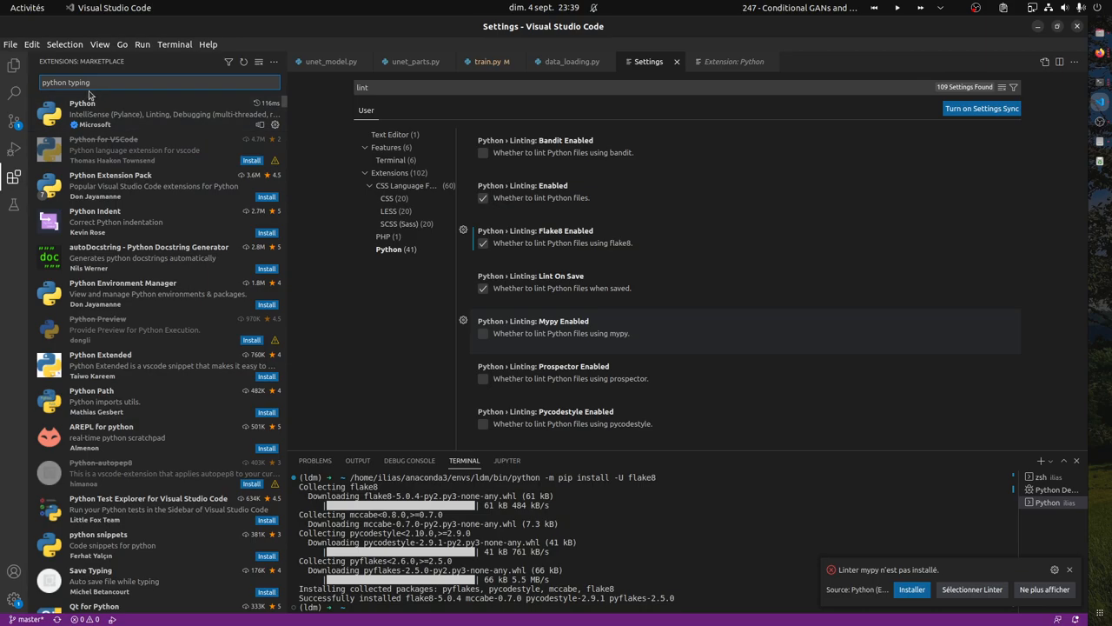
type("typing")
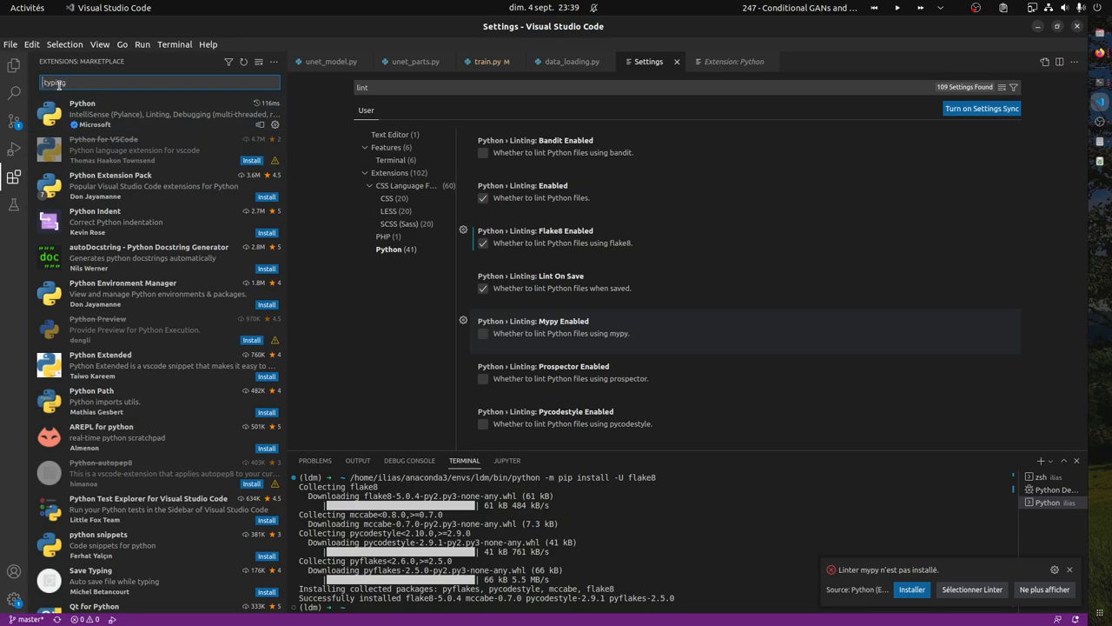
type("typing")
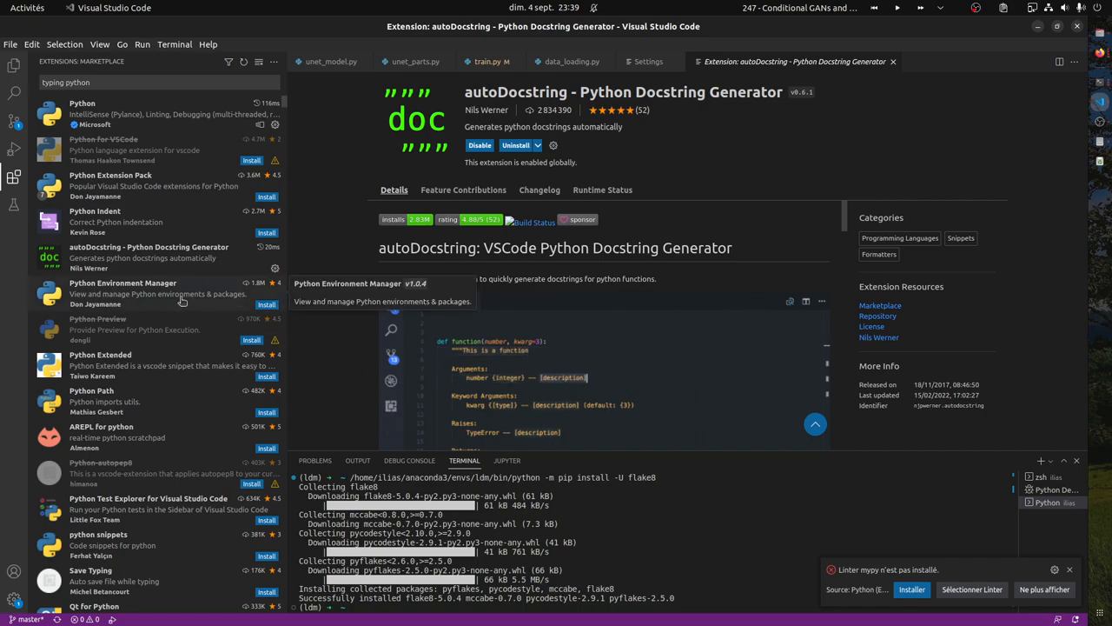
- Install the Python Type Hint extension from the 'typing python' results
scroll("down", 3)
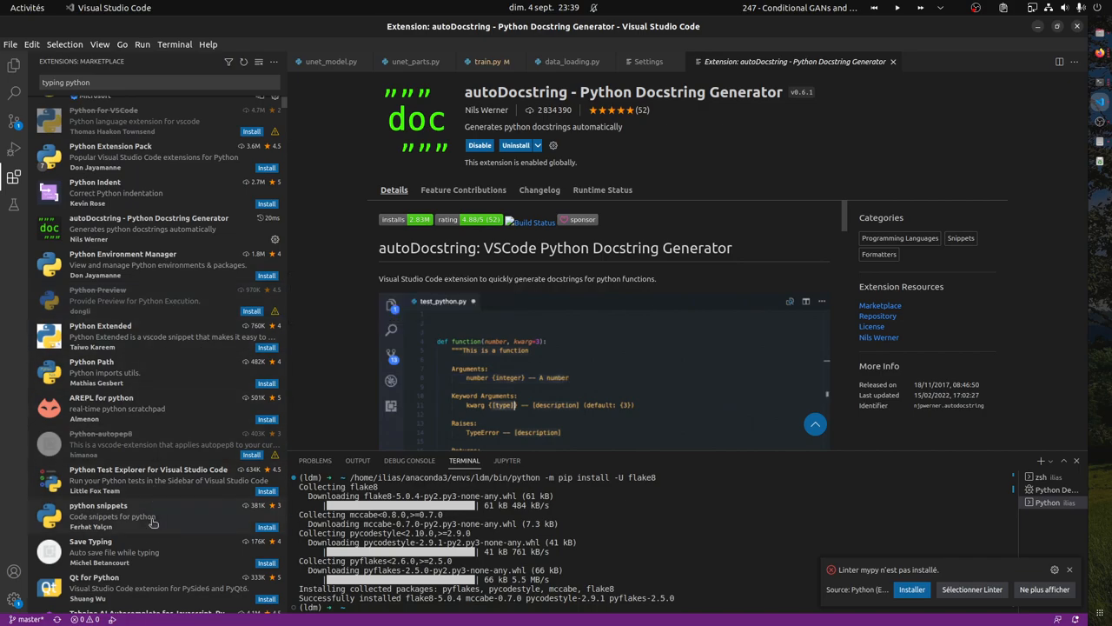
left_click(113, 570)
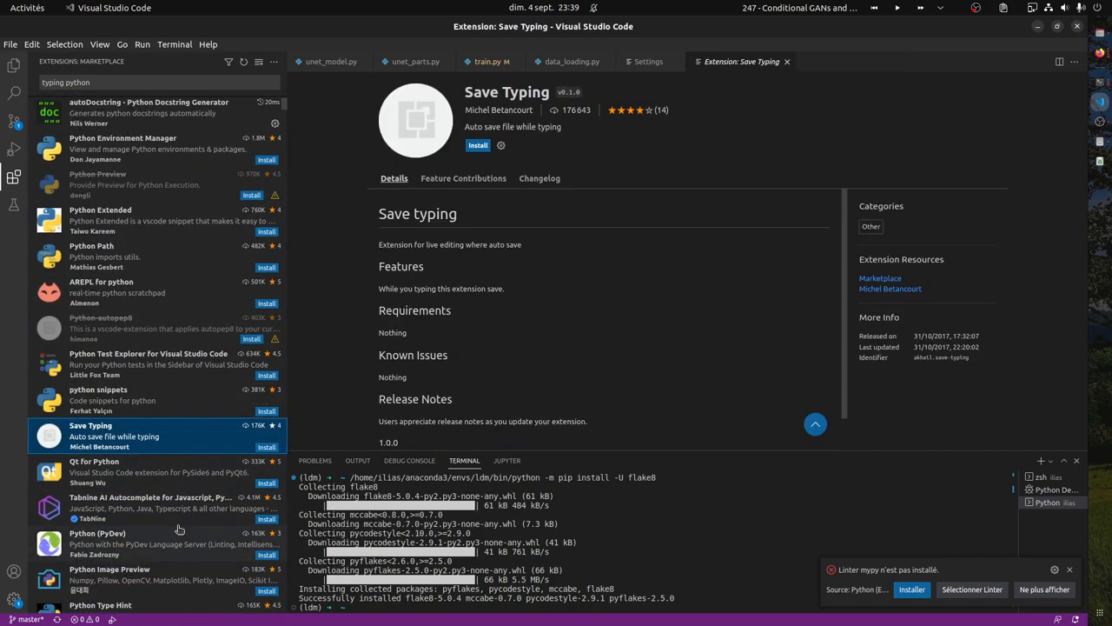
scroll("down", 3)
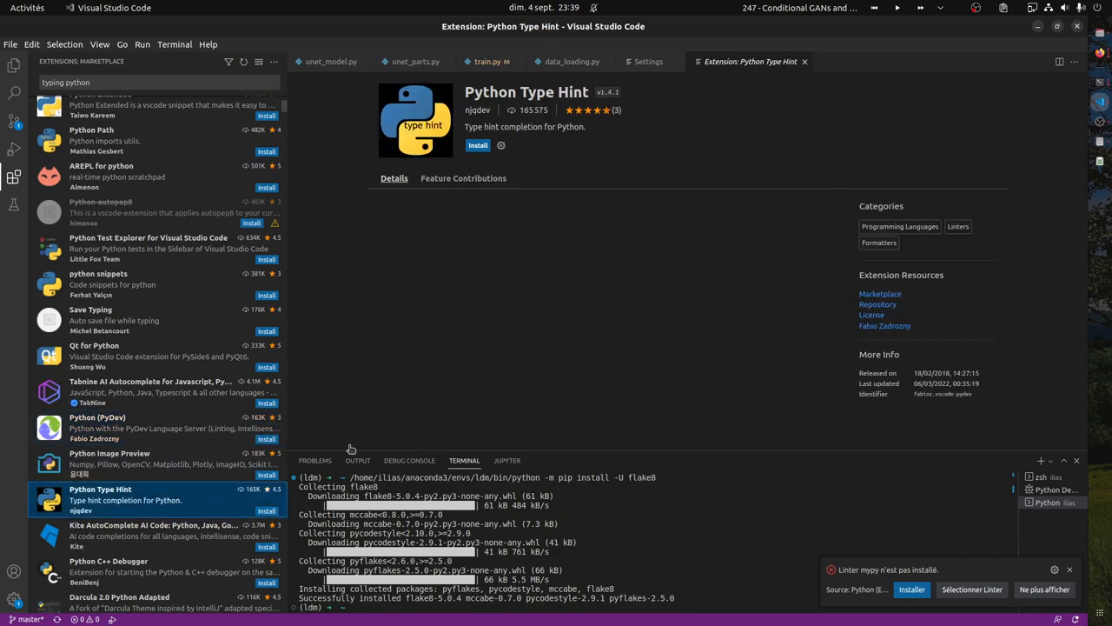
left_click(394, 178)
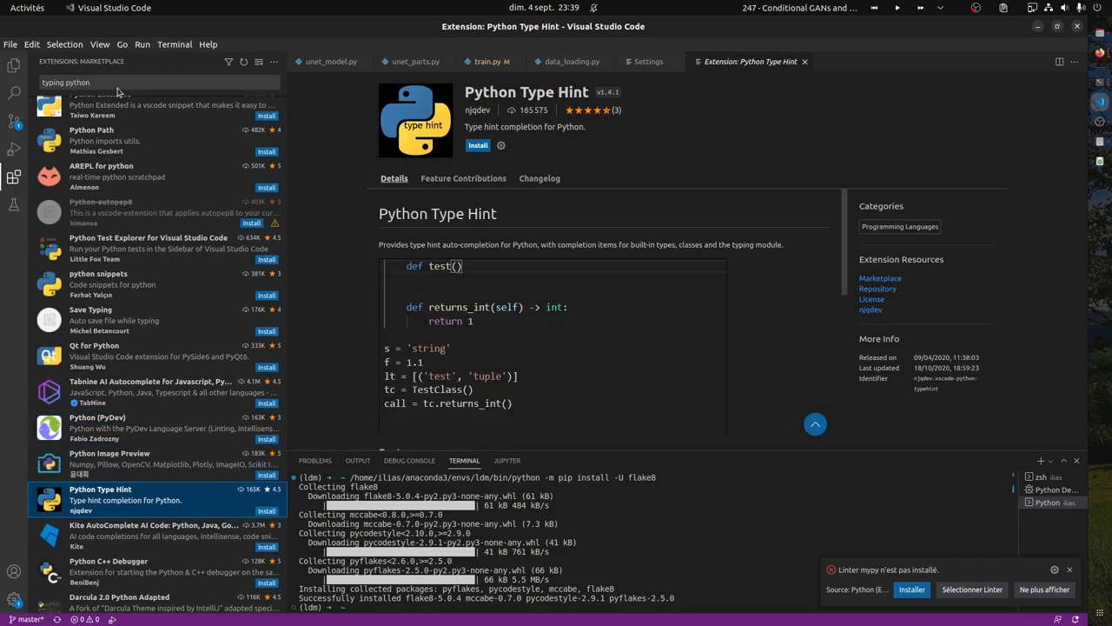
- Type the annotations 's: st' and 'f: float' to try the type hints
type("s:")
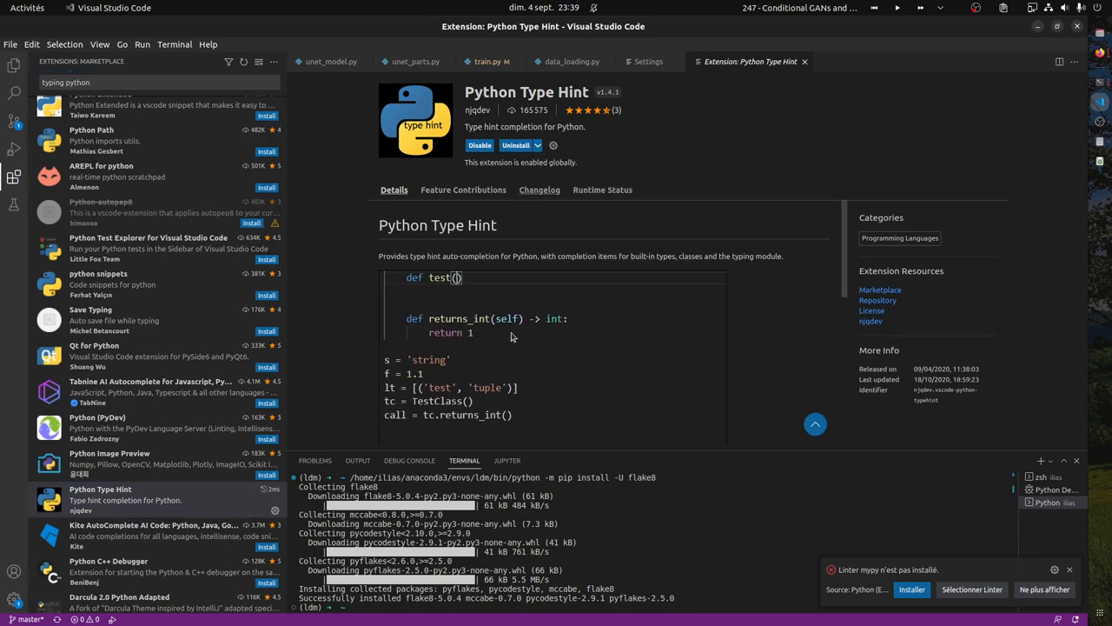
type("s:st")
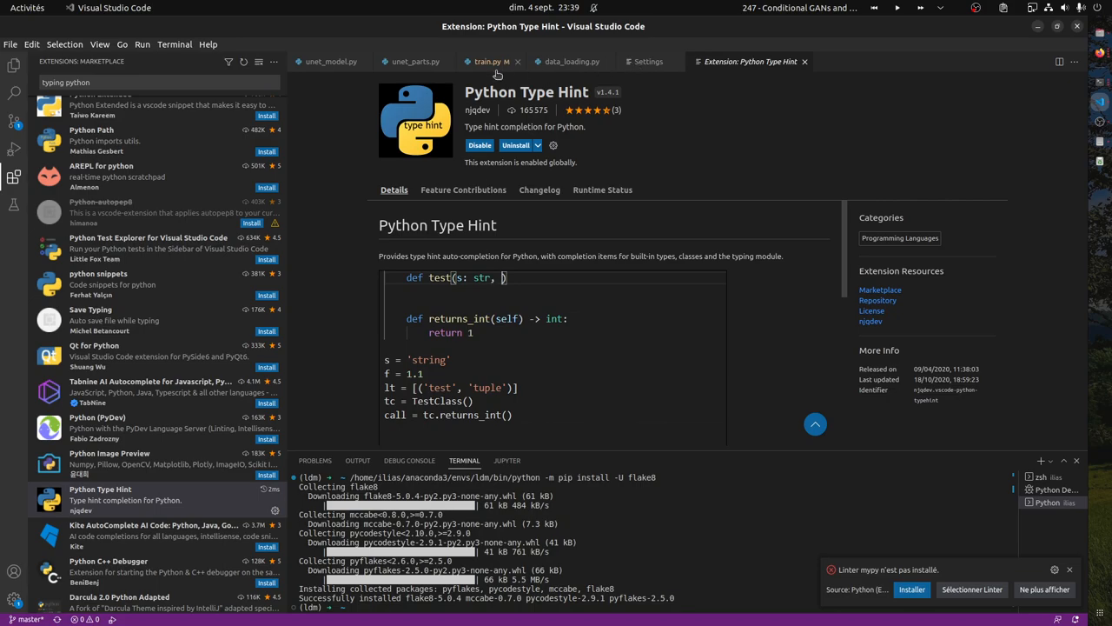
type("f: float")
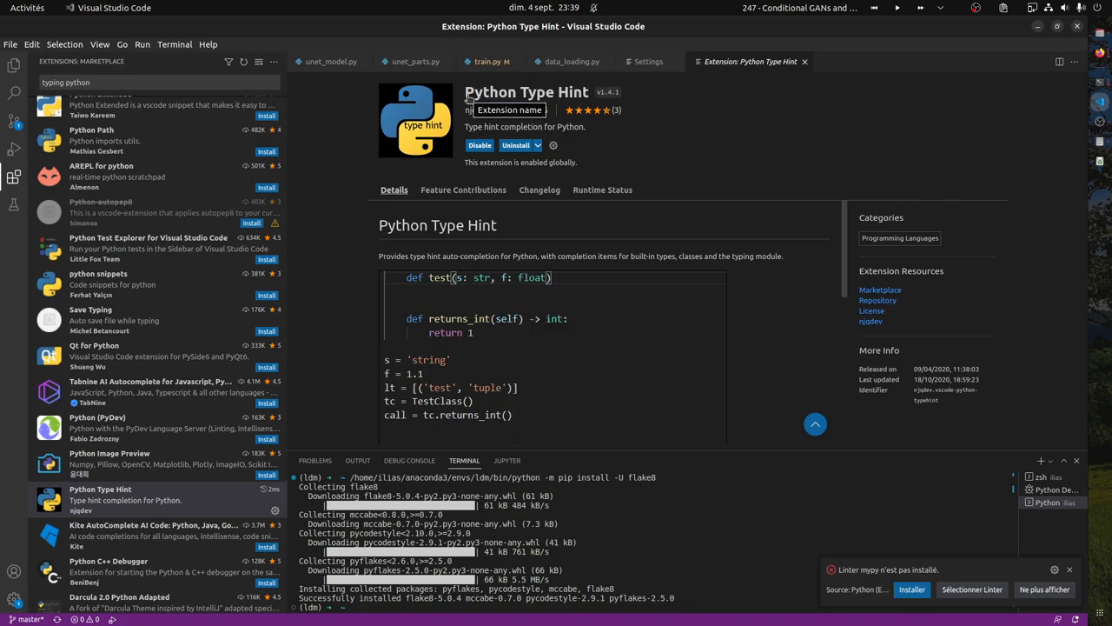